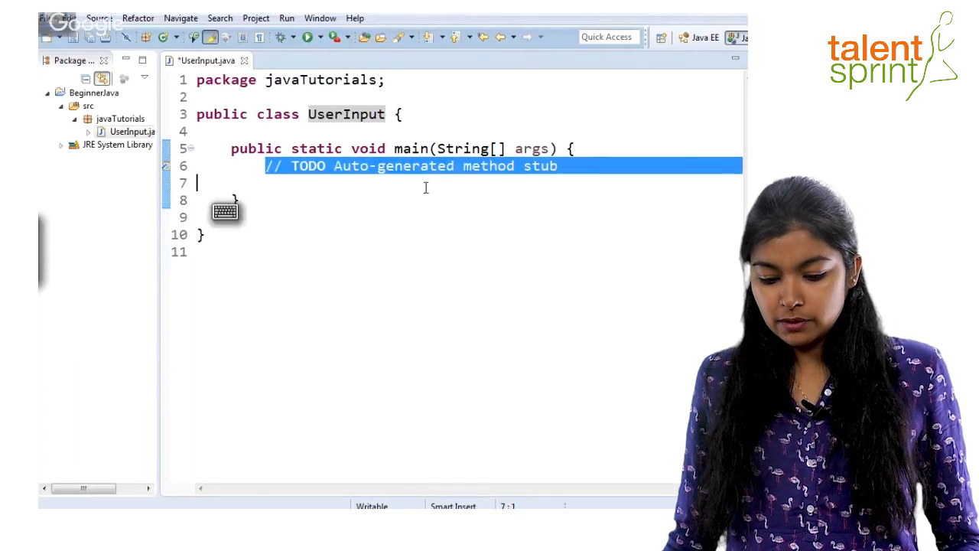
# Delete the '// TODO Auto-generated method stub' comment from main
pyautogui.press('Delete')
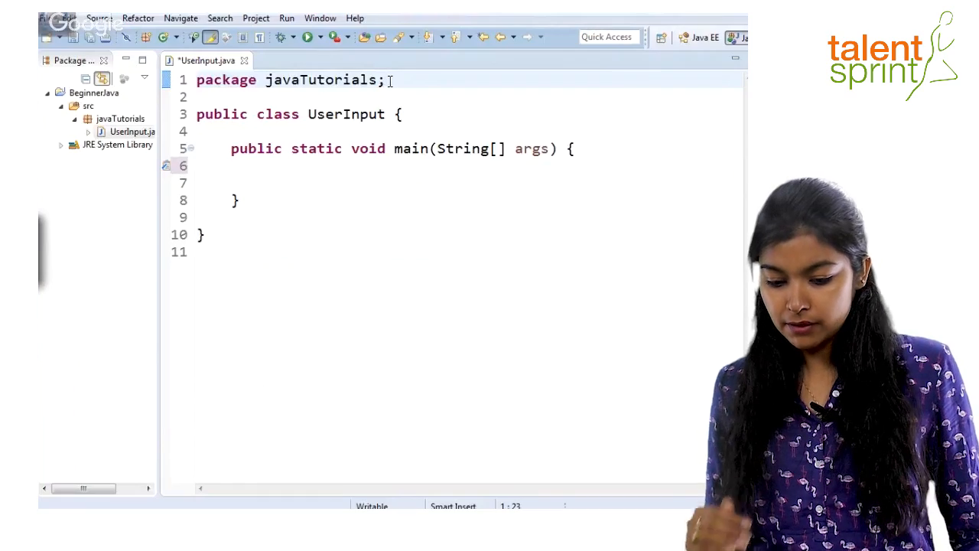
# Add 'import java.util.Scanner;' below the package line, then remove a trial 'import java.util.*;'
pyautogui.write('i')
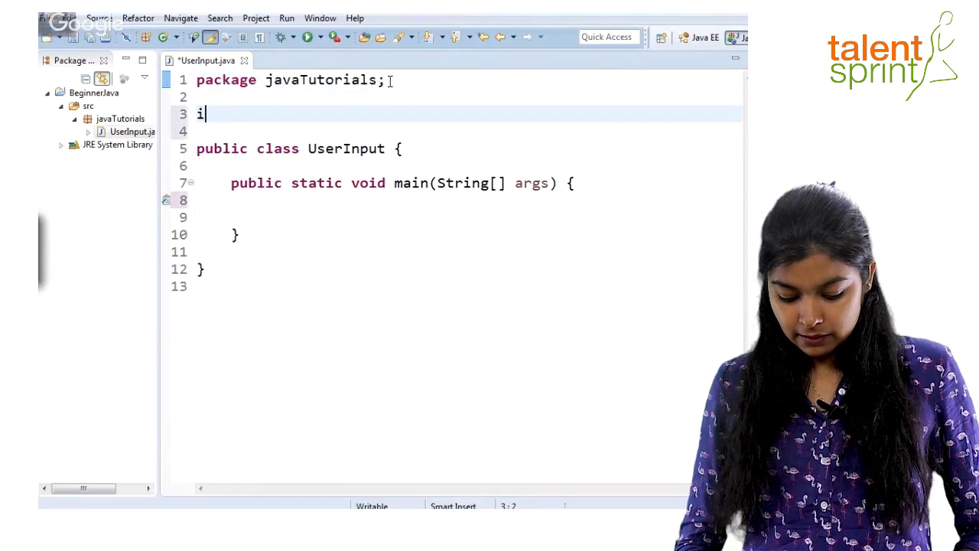
pyautogui.write('mport')
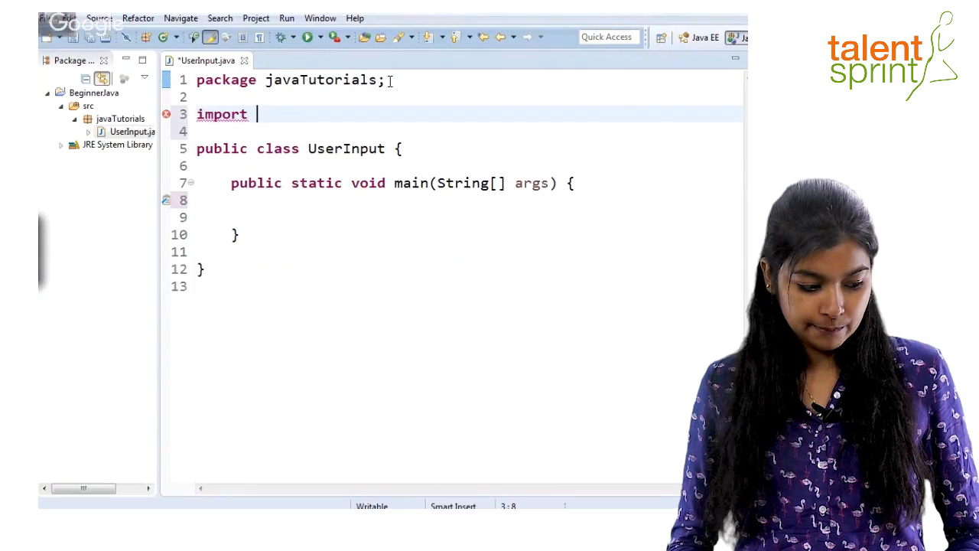
pyautogui.write('javaq')
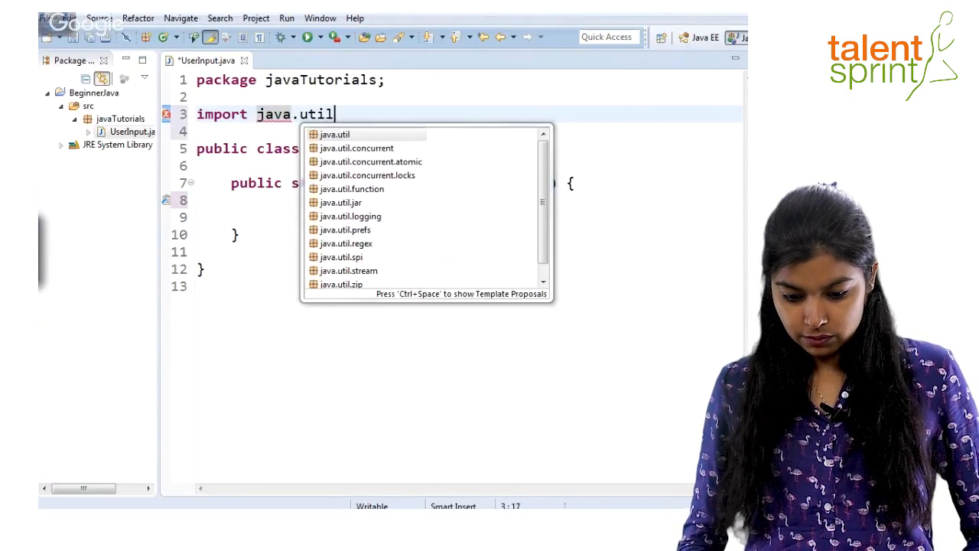
pyautogui.write('.Scanner;')
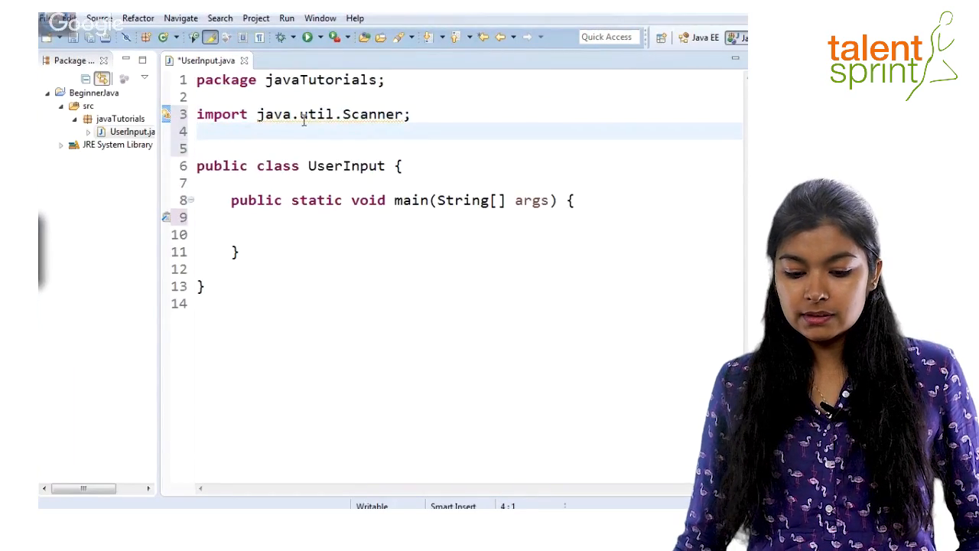
pyautogui.write('import java')
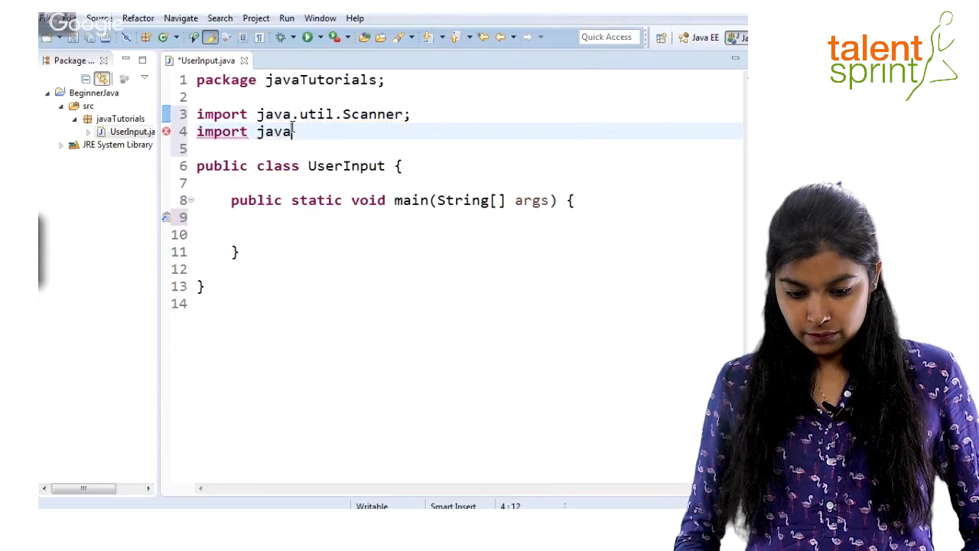
pyautogui.write('.util')
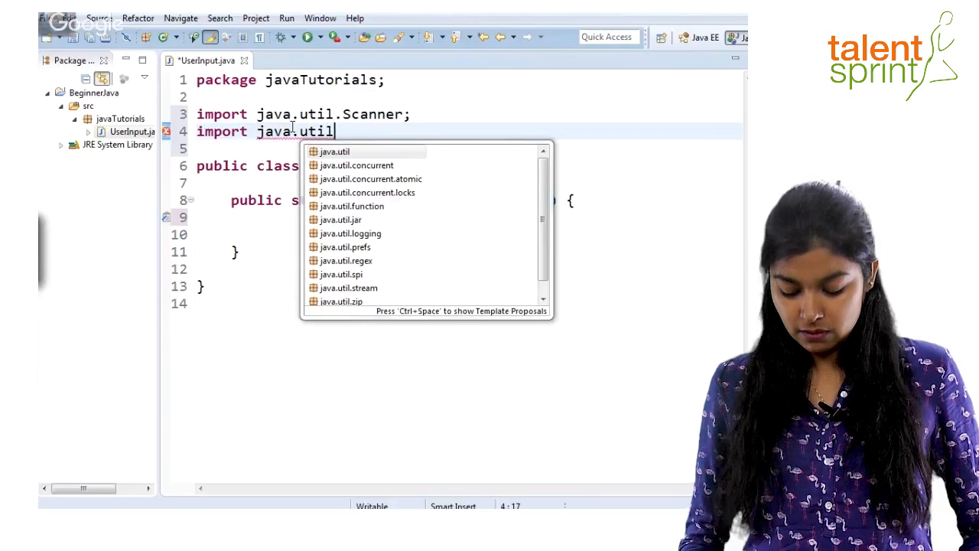
pyautogui.write('.*')
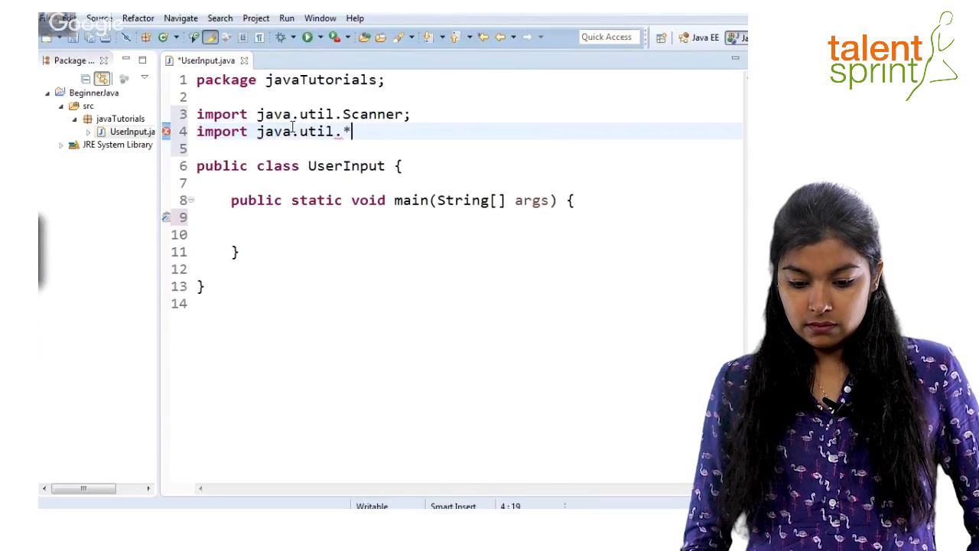
pyautogui.write(';')
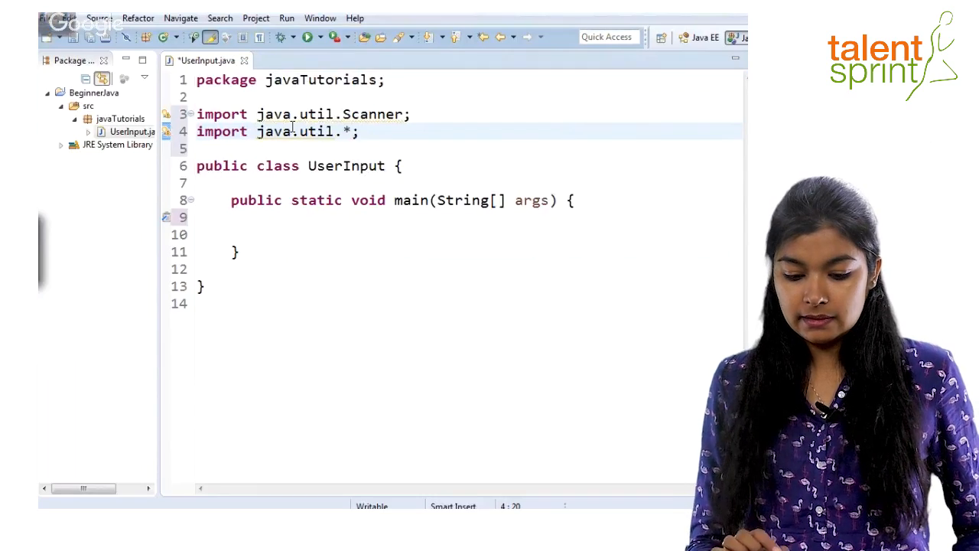
pyautogui.press('BackSpace')
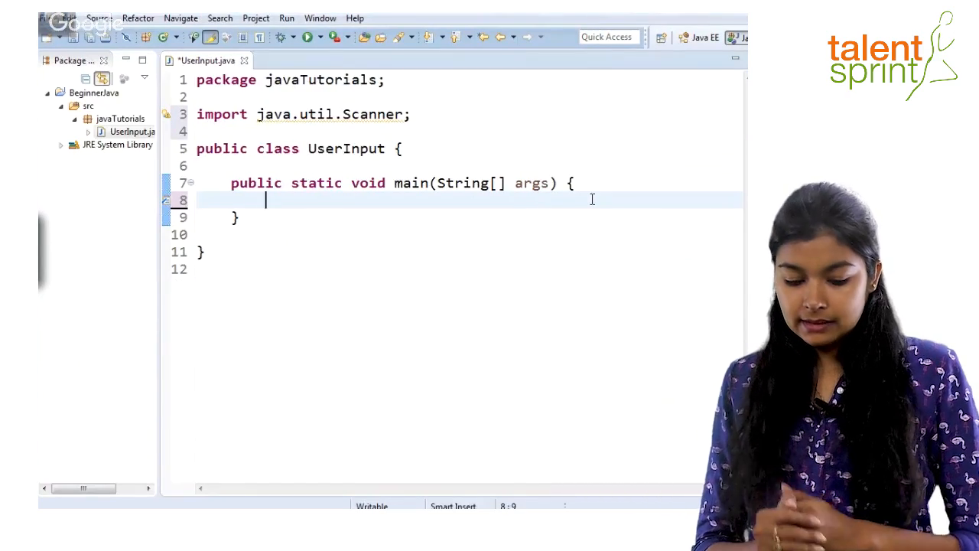
# Write 'Scanner in_1 = new Scanner(System.in);' in main and start a new line
pyautogui.write('st')
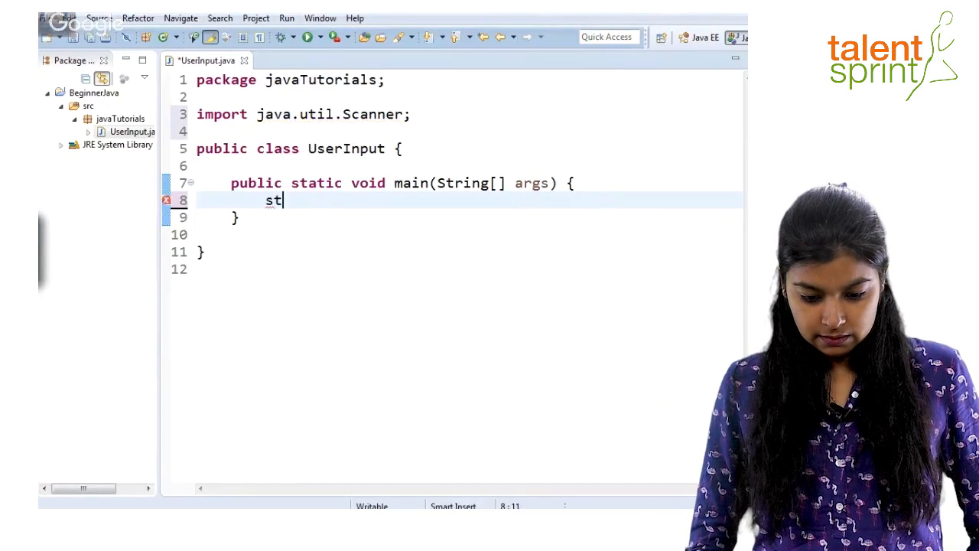
pyautogui.write('Scanner')
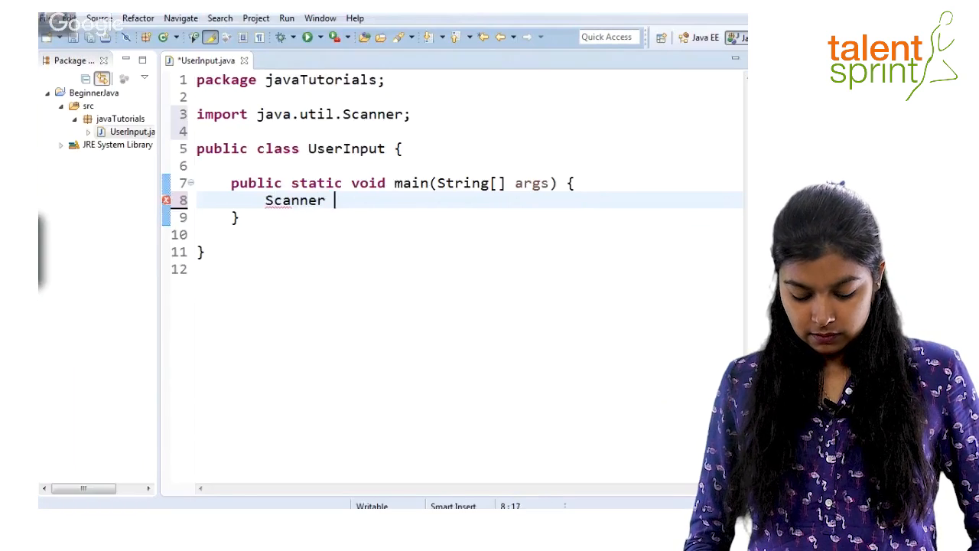
pyautogui.write('in_1')
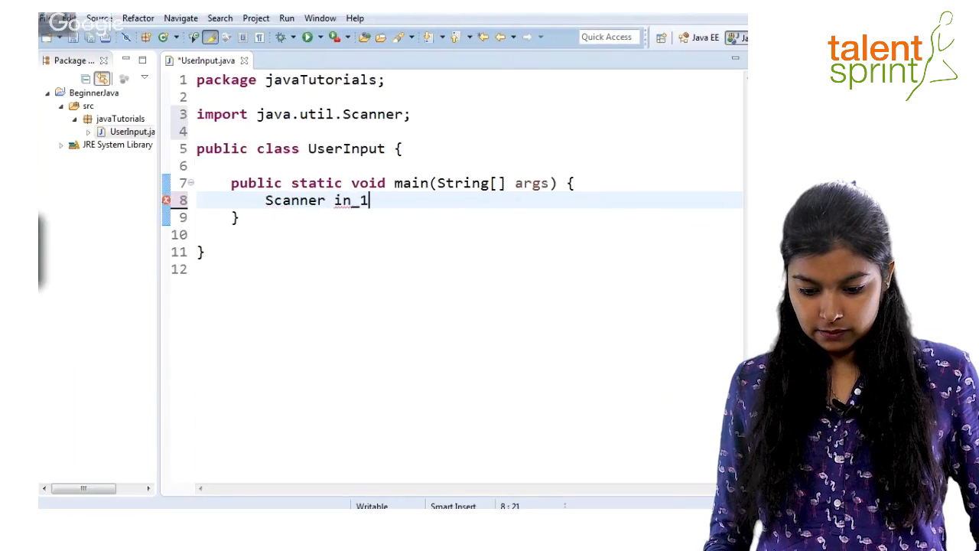
pyautogui.write('=')
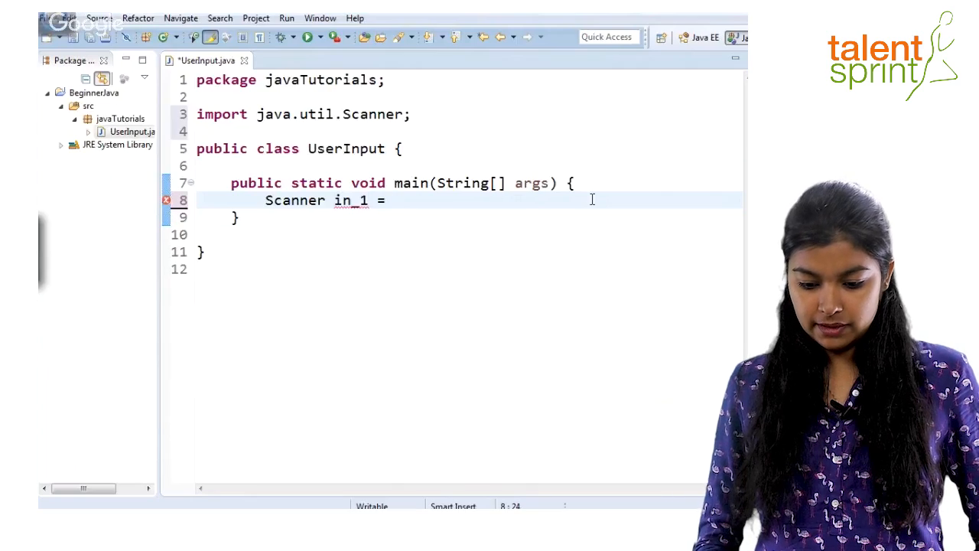
pyautogui.write('n')
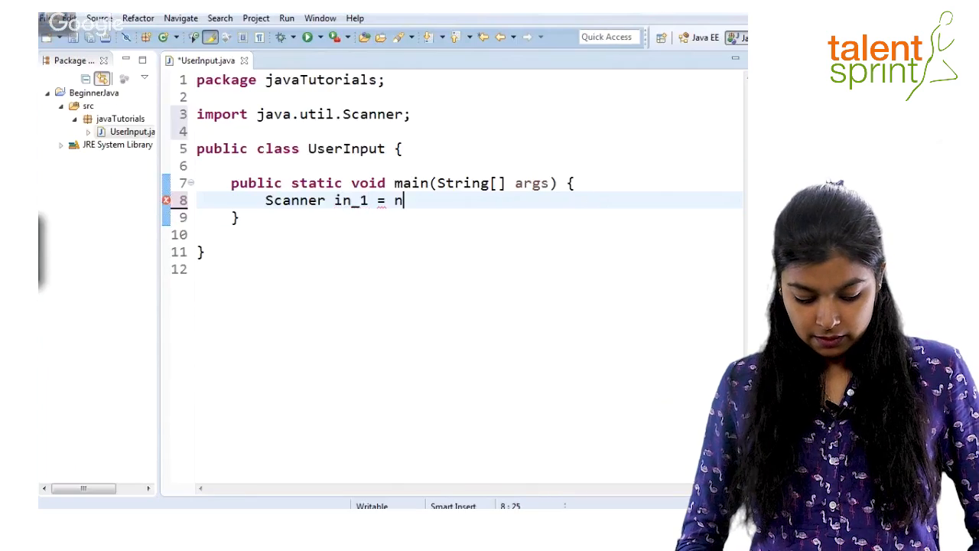
pyautogui.write('ew')
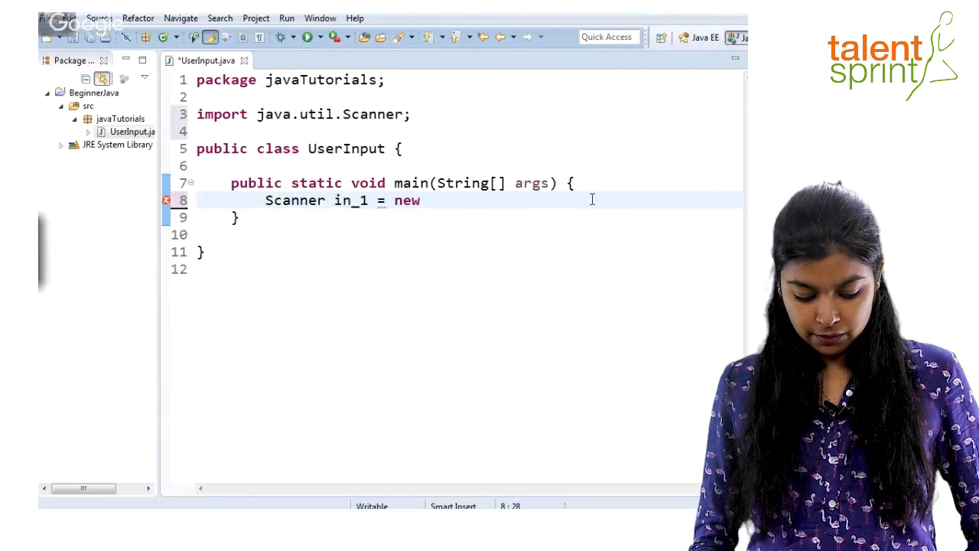
pyautogui.write('Scanner')
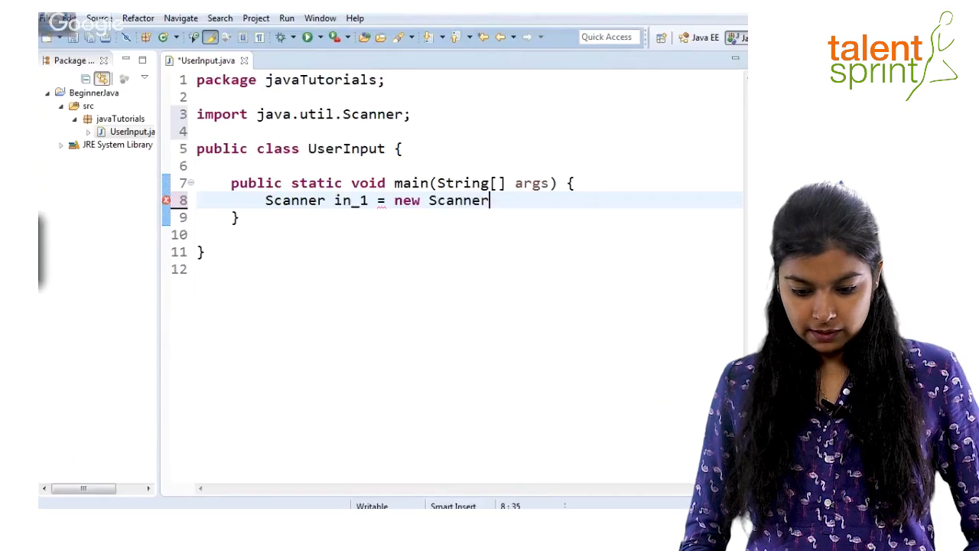
pyautogui.write('()')
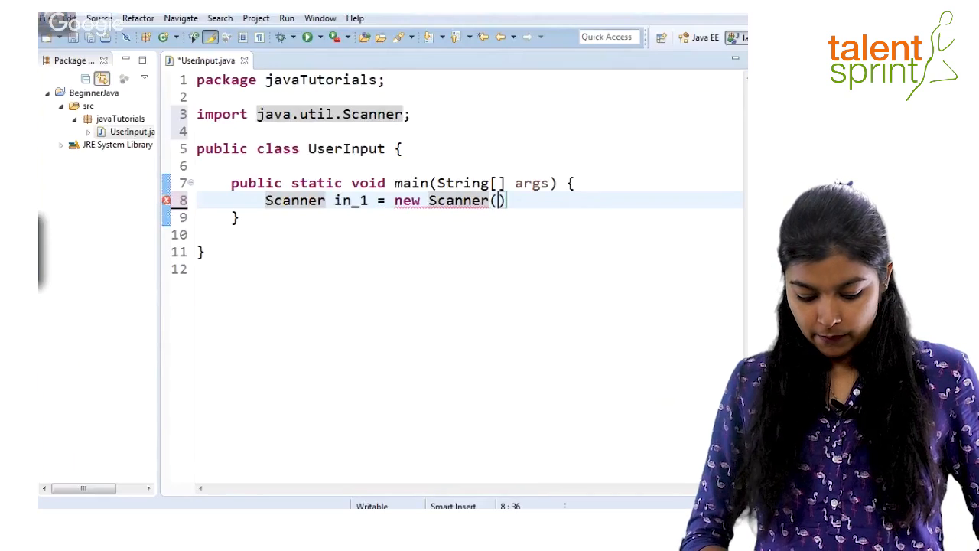
pyautogui.write('System.in')
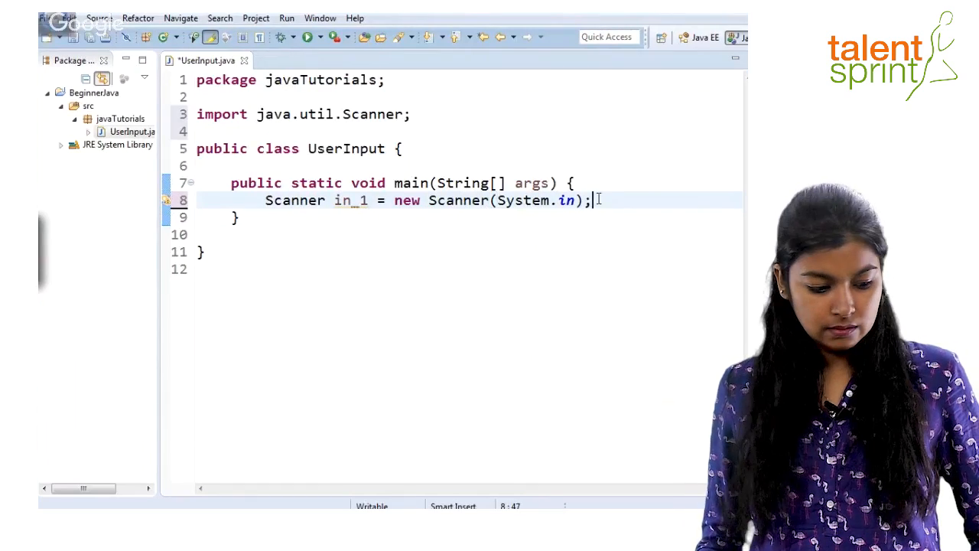
pyautogui.press('Enter')
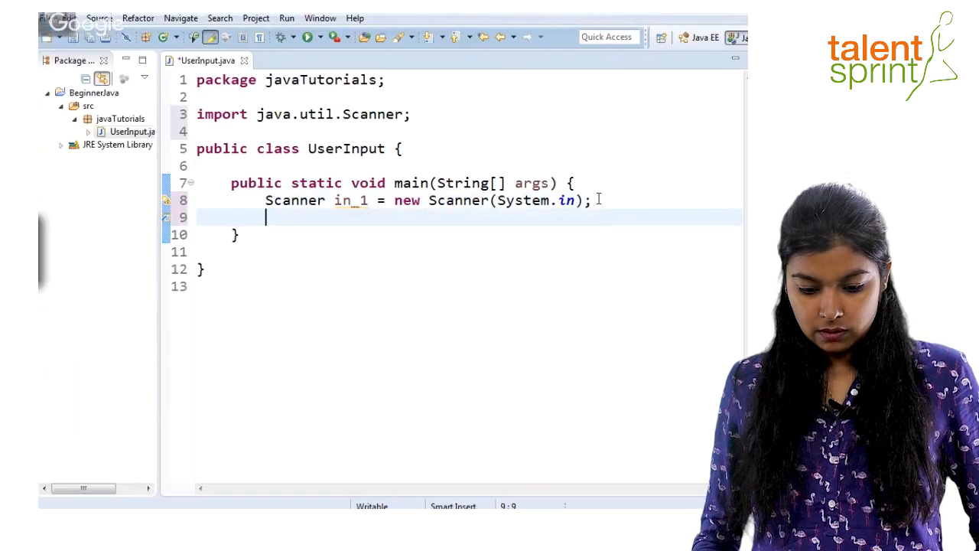
# Open an 'if (in_1.hasNextInt()) {' block in main
pyautogui.write('if')
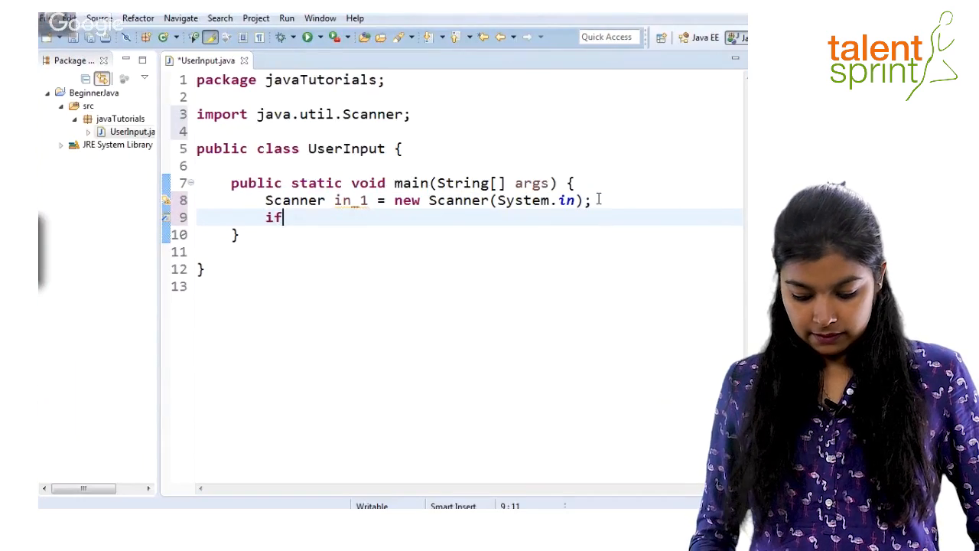
pyautogui.write('(u')
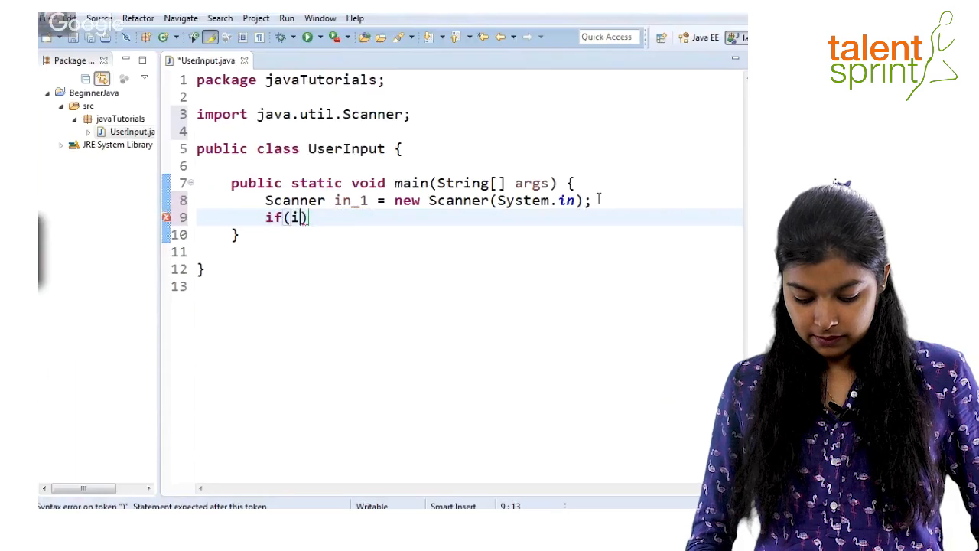
pyautogui.write('n_1')
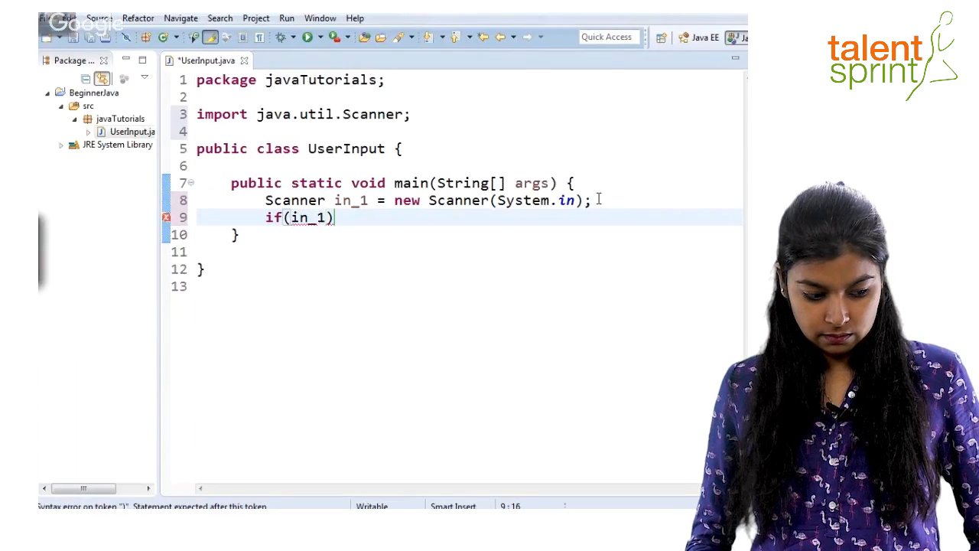
pyautogui.write('.hasNext')
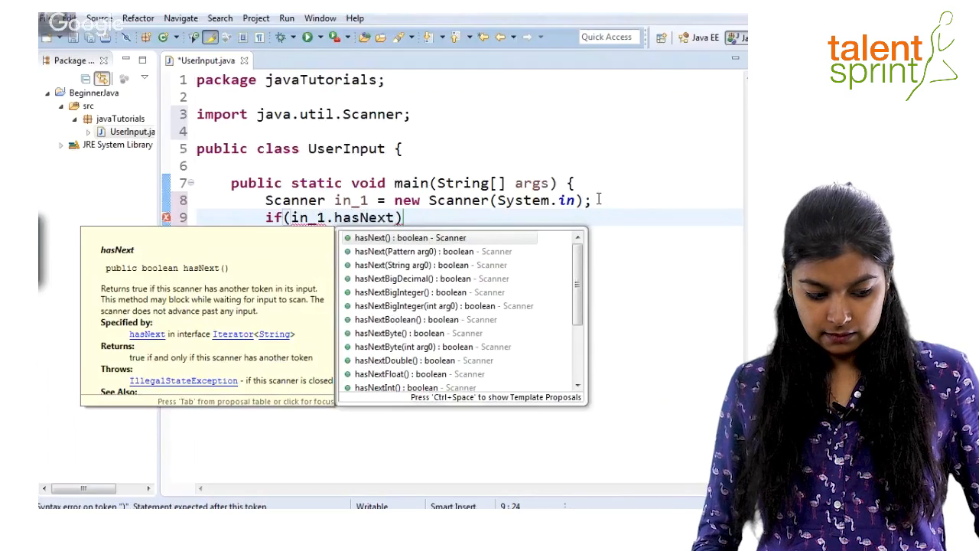
pyautogui.write('Int')
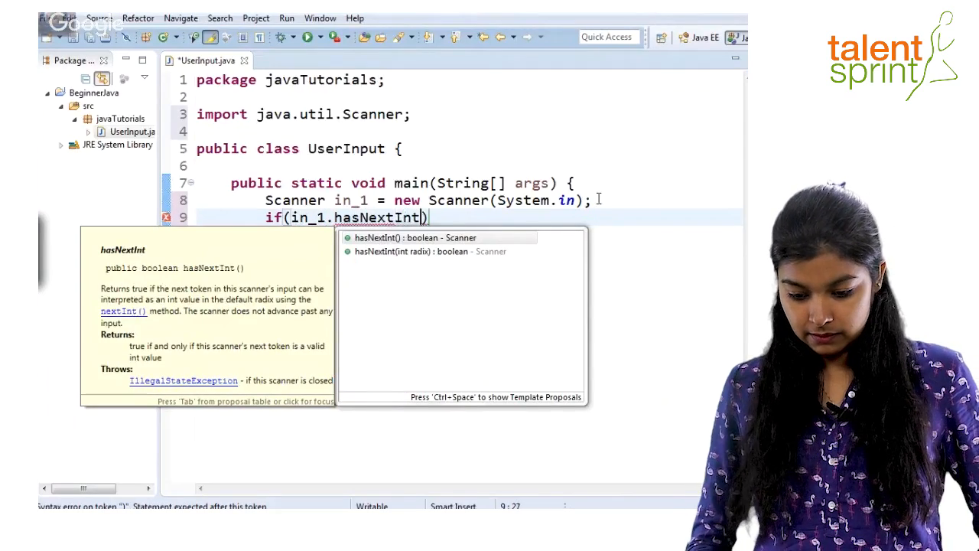
pyautogui.write('()')
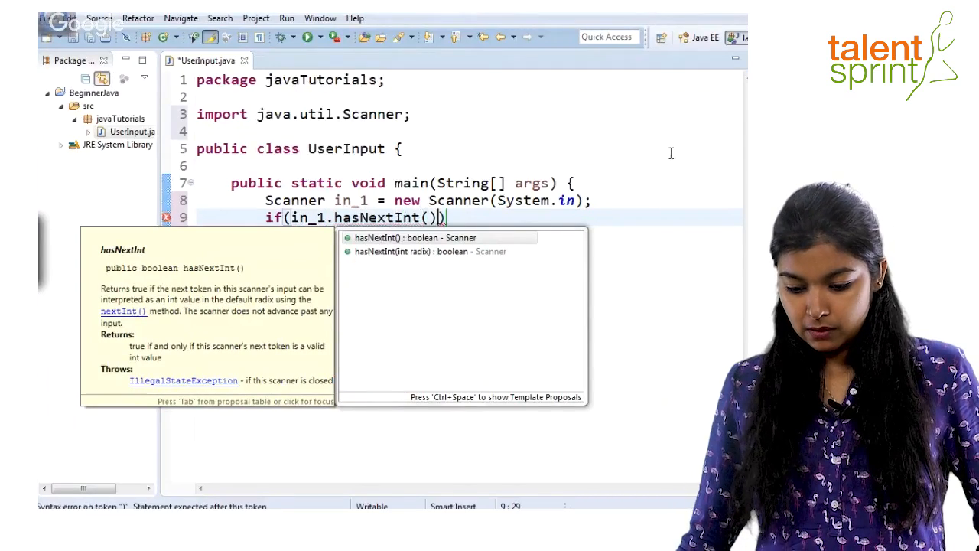
pyautogui.write('{')
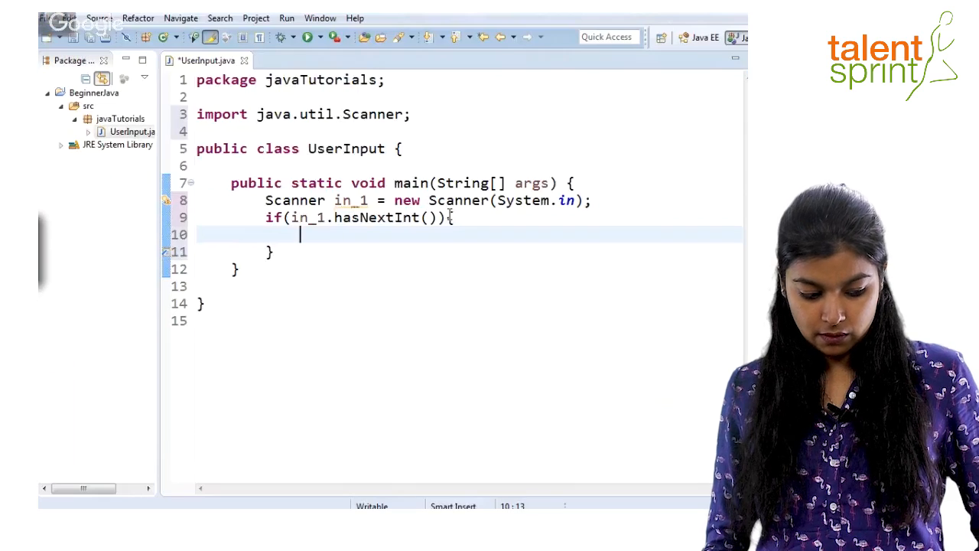
# Inside the if, read 'int input = in_1.nextInt();' and print input with System.out.println
pyautogui.write('int')
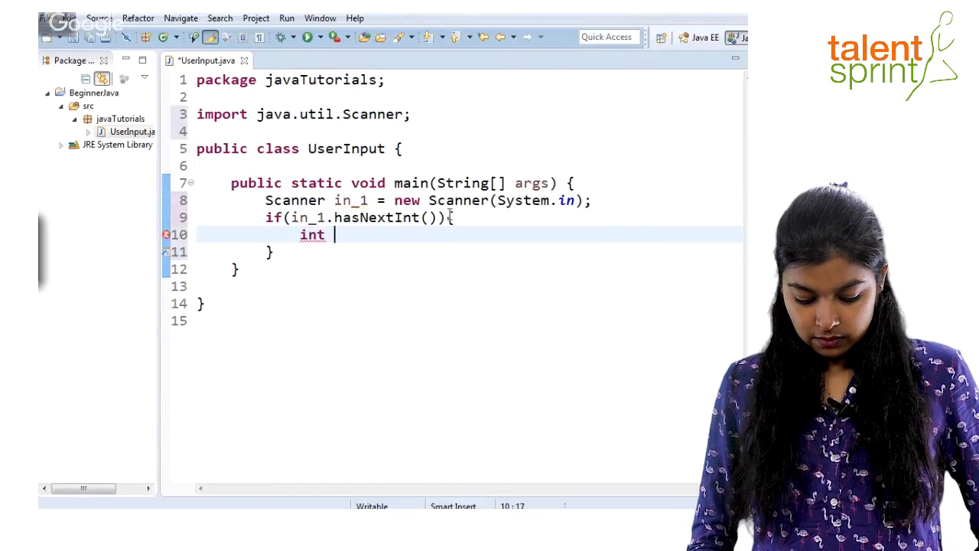
pyautogui.write('inpu')
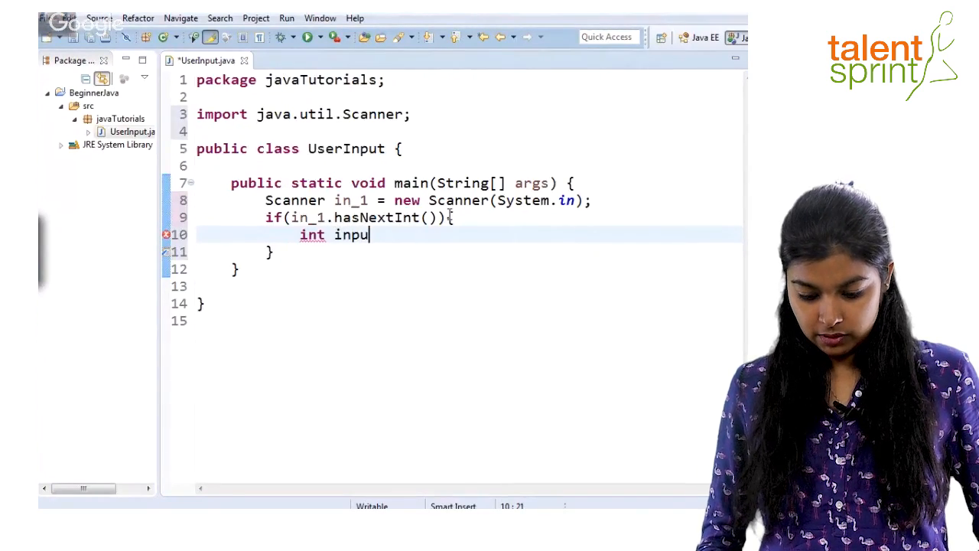
pyautogui.write('t =')
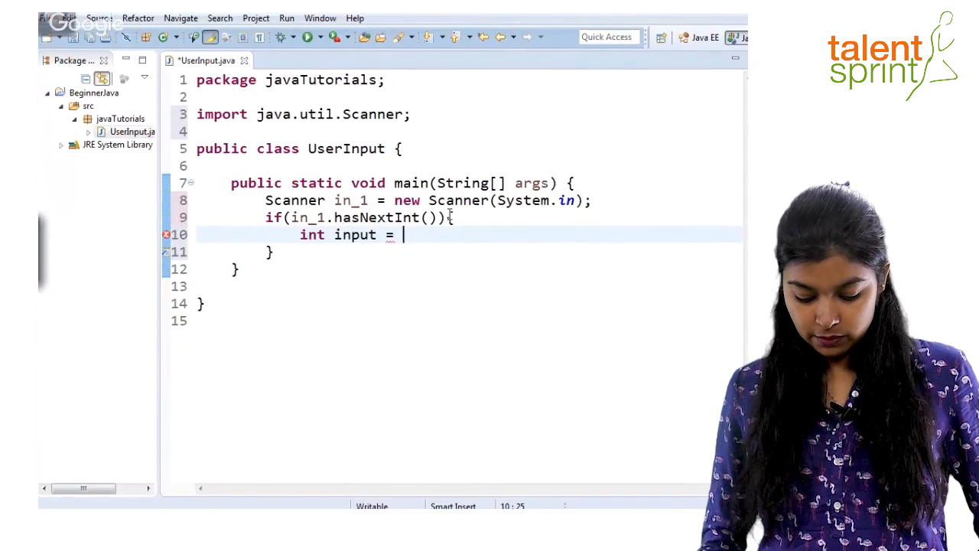
pyautogui.write('u')
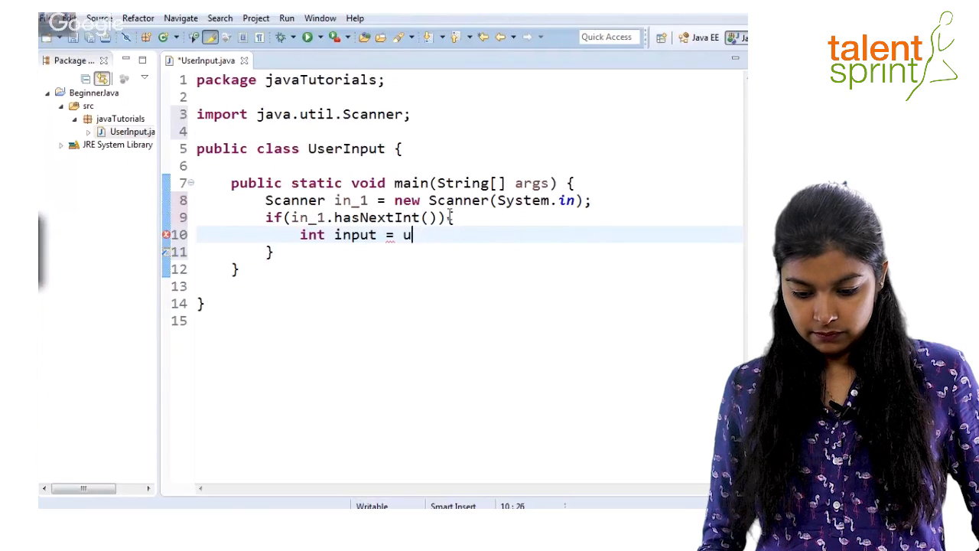
pyautogui.write('n_')
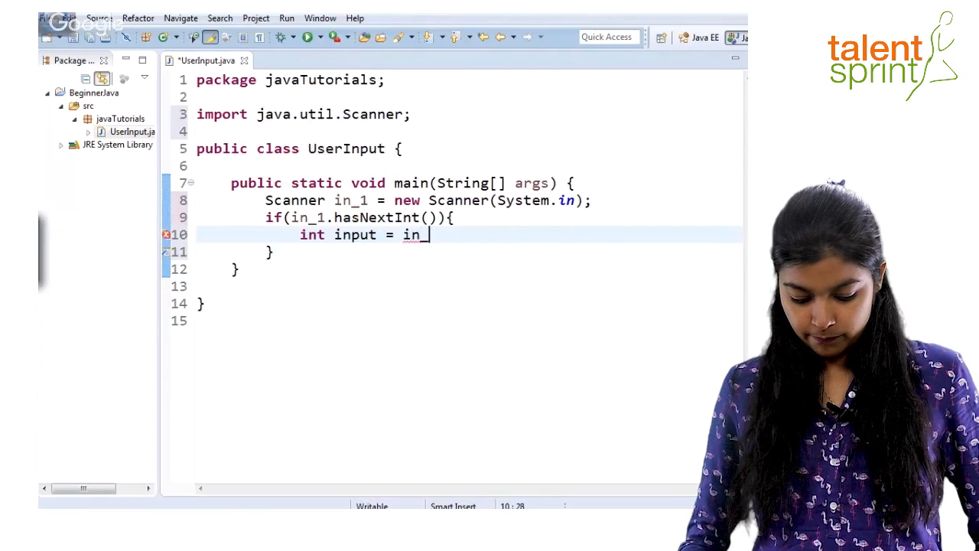
pyautogui.write('1')
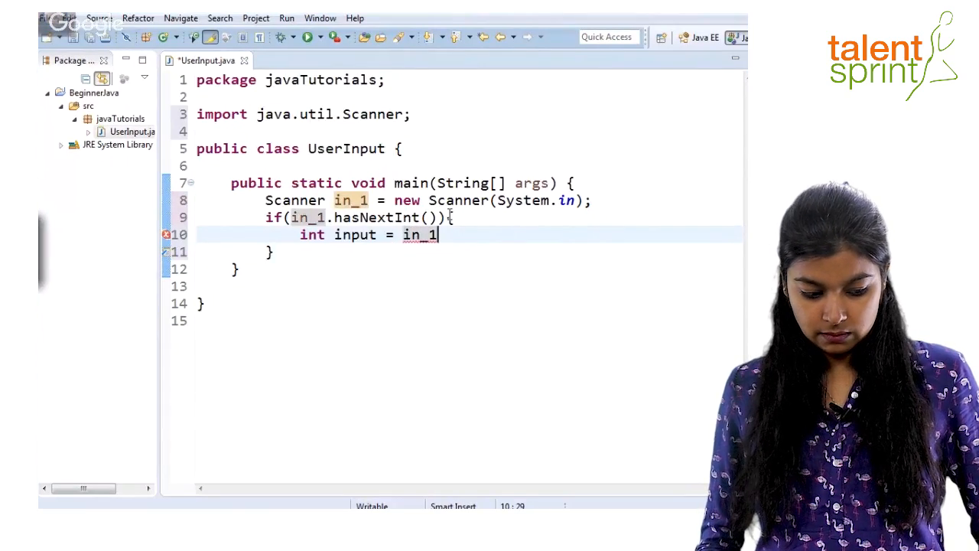
pyautogui.write('.nextInt(')
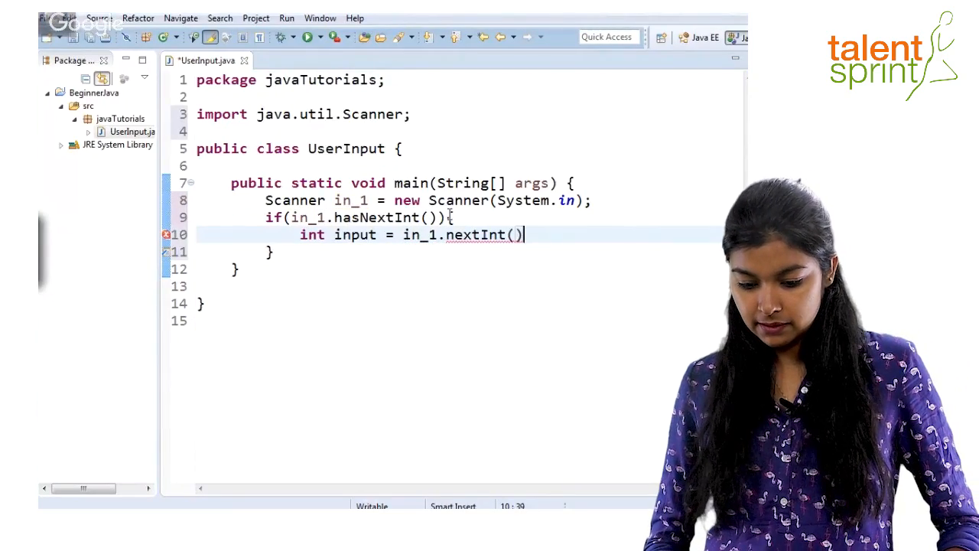
pyautogui.write(';')
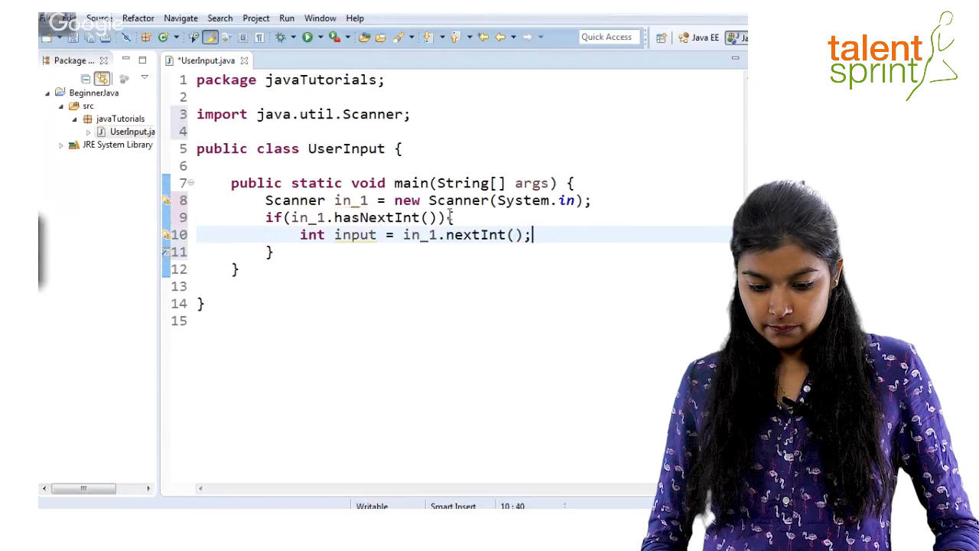
pyautogui.write('sys')
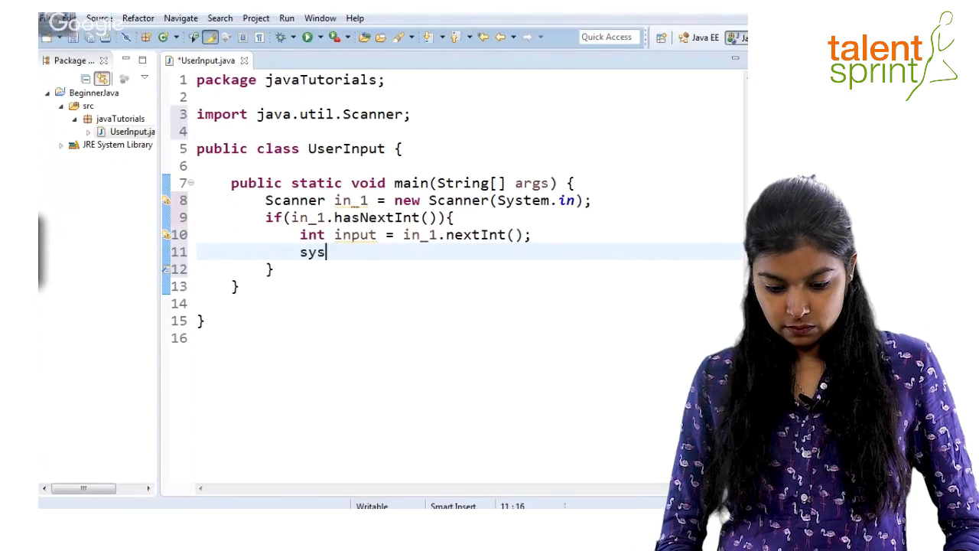
pyautogui.write('System.out.println();')
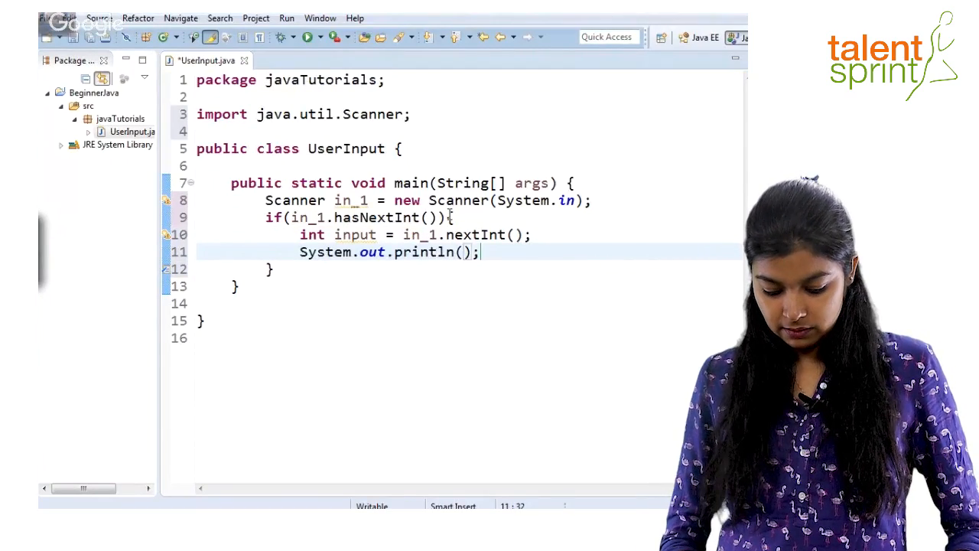
pyautogui.write('input')
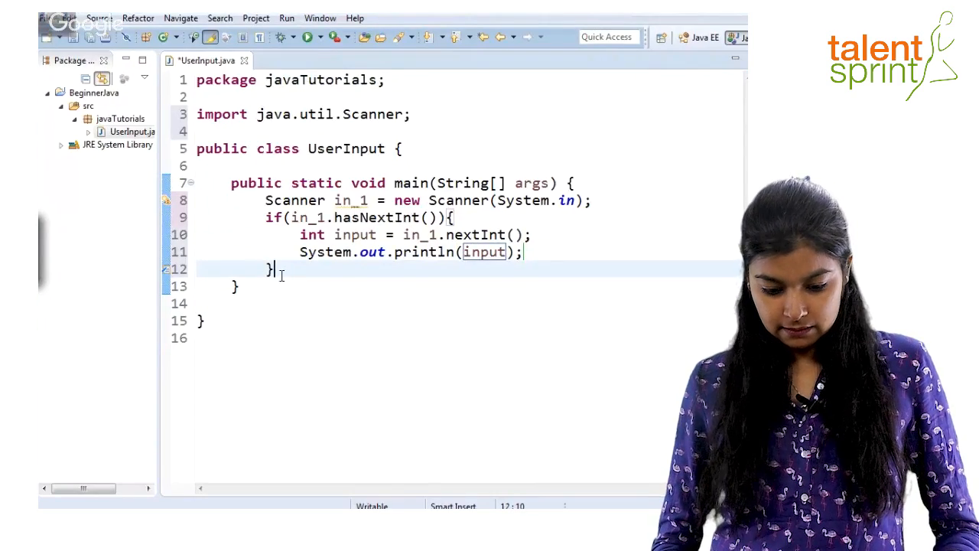
# Add an else branch printing "Please enter an Integer value"
pyautogui.write('else{')
pyautogui.write('System.out.println();')
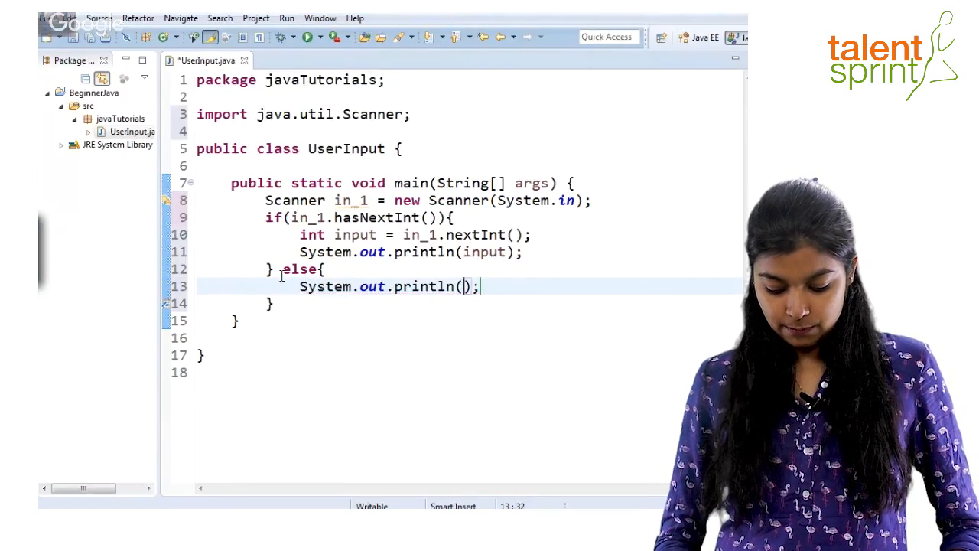
pyautogui.write('"Please"')
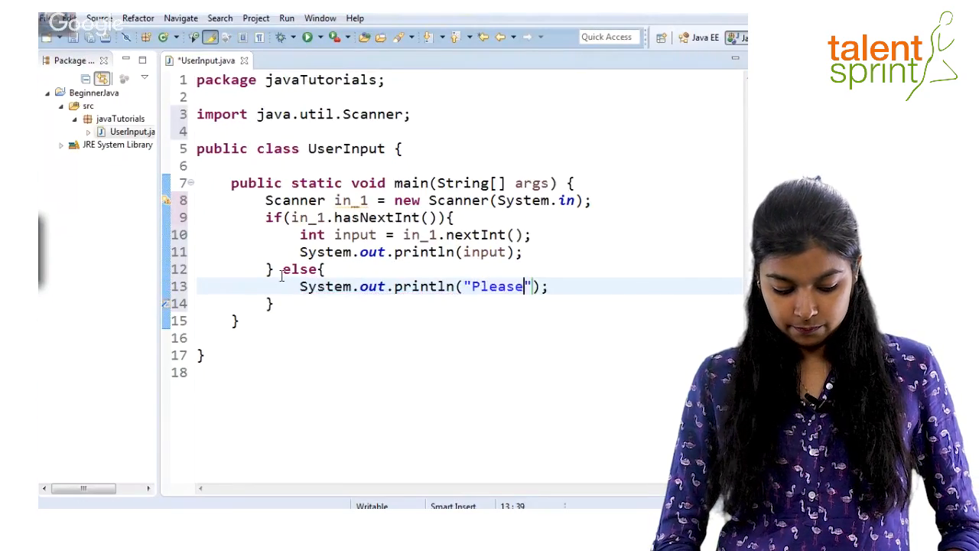
pyautogui.write('enter')
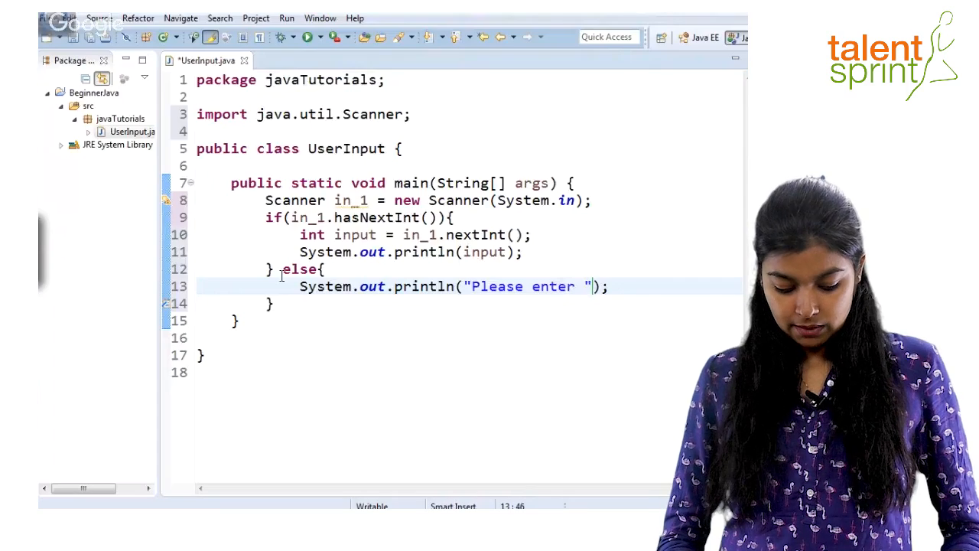
pyautogui.write('an Integer value')
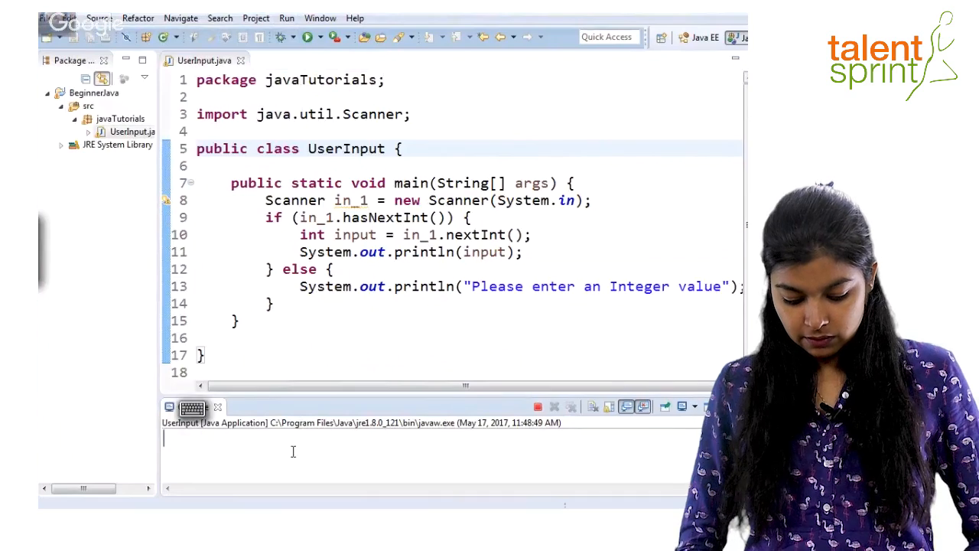
# Enter 567 in the Console, then rerun the program and enter Hello
pyautogui.write('567')
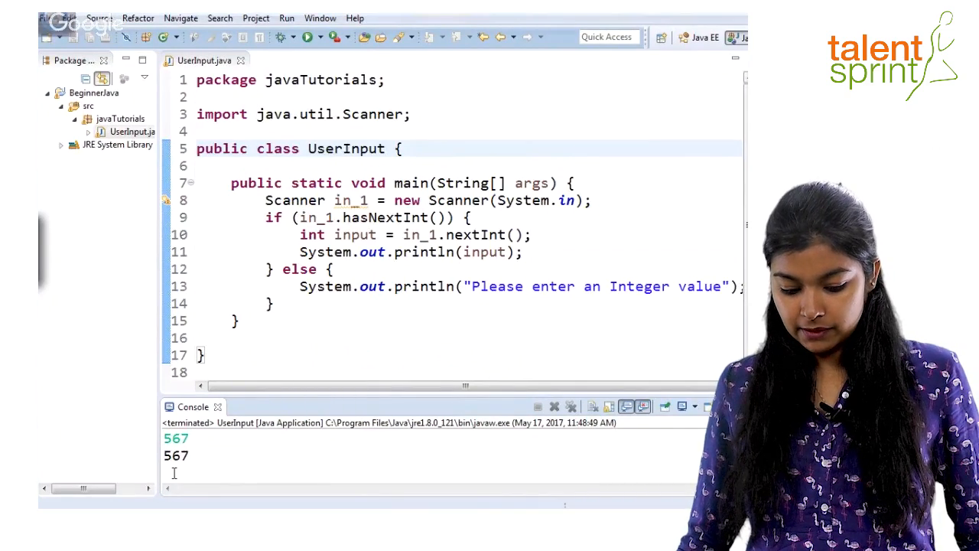
pyautogui.click(287, 17)
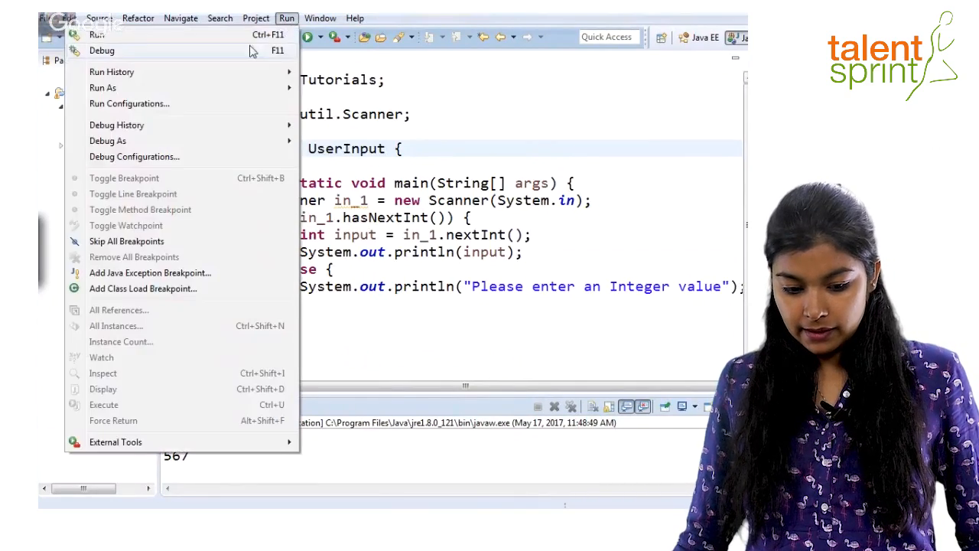
pyautogui.click(97, 35)
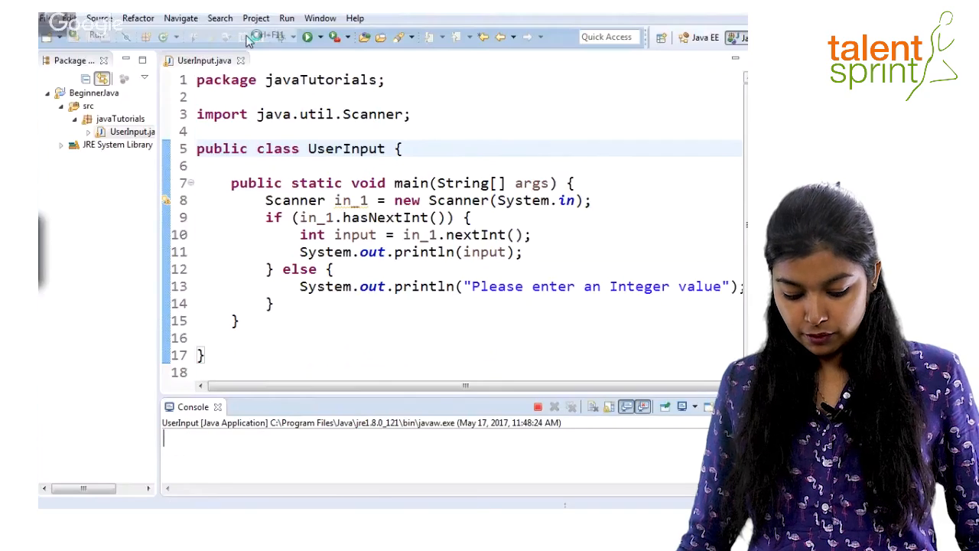
pyautogui.write('Hello')
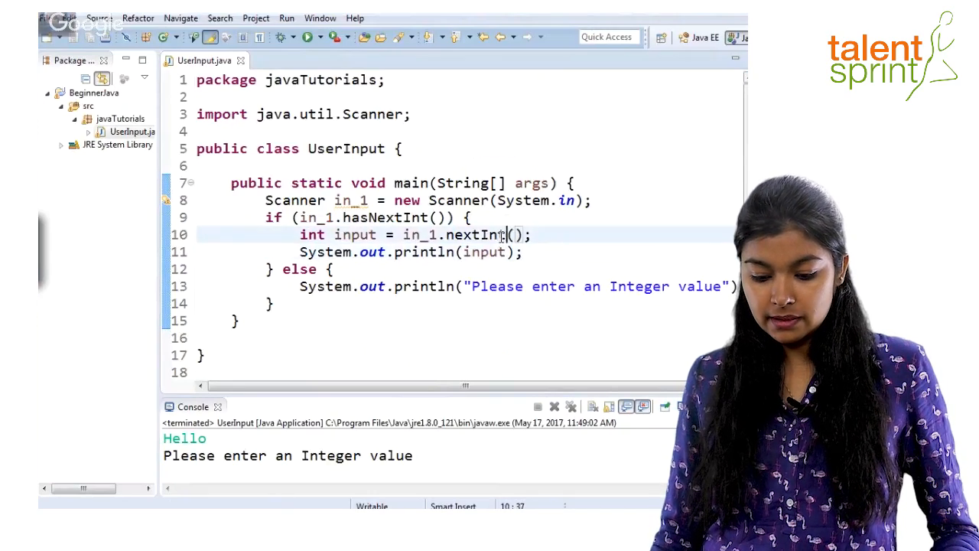
# Select the entire if/else hasNextInt block and delete it
pyautogui.write('next')
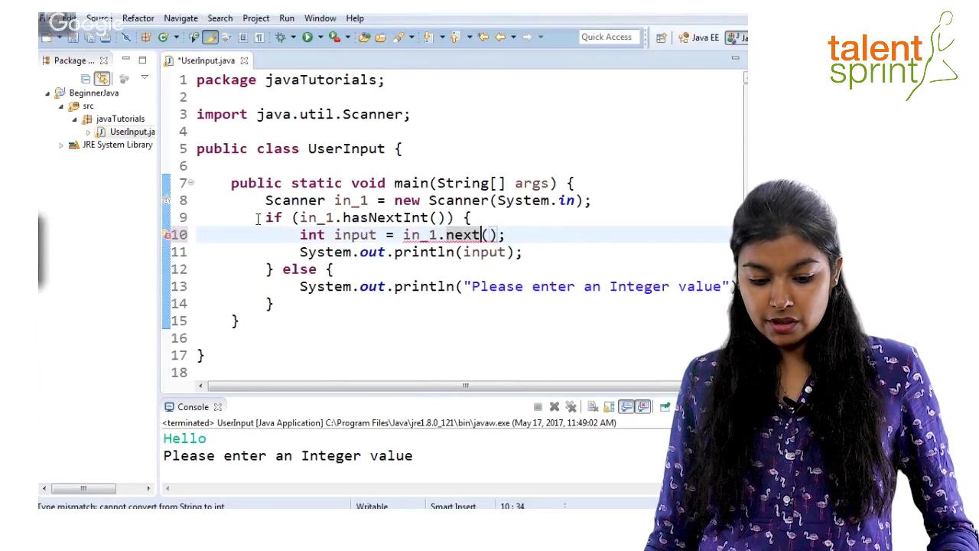
pyautogui.moveTo(268, 217); pyautogui.dragTo(238, 320)
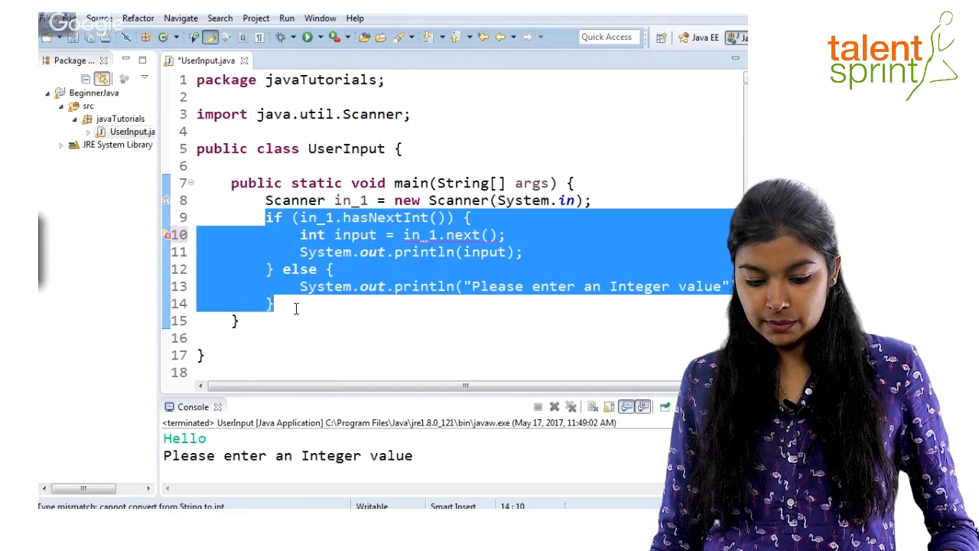
pyautogui.press('Delete')
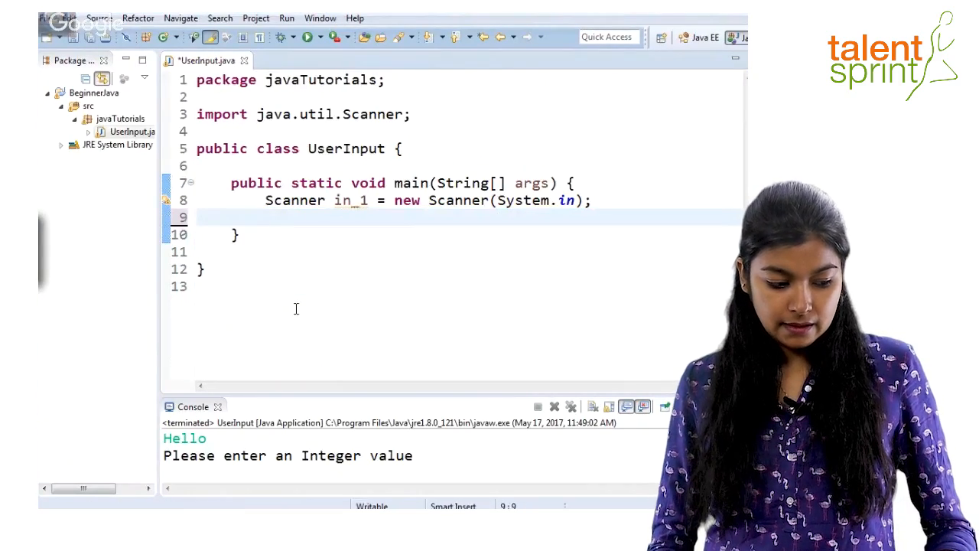
# Add 'System.out.println(in_1.nextLine());' after the Scanner declaration, completing nextLine via content assist
pyautogui.write('System.out.println();')
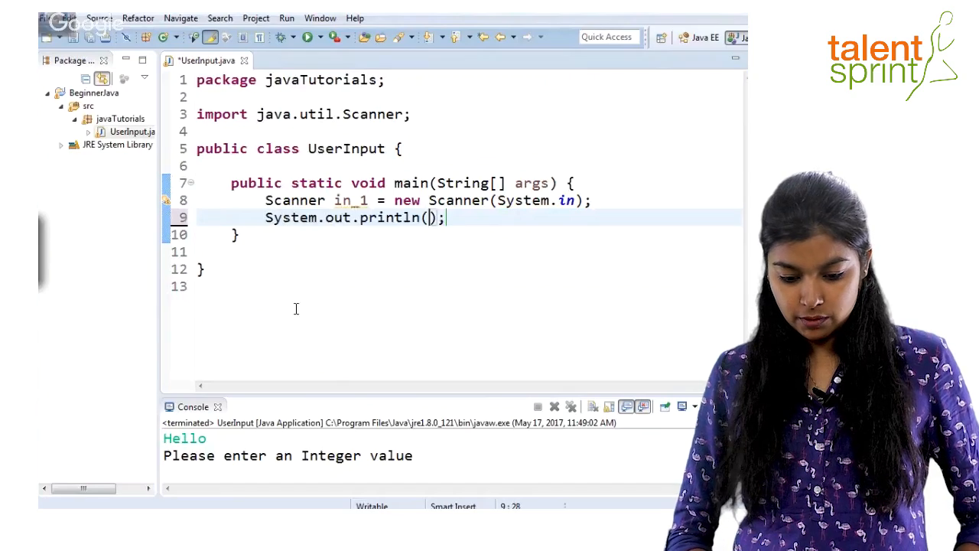
pyautogui.write('in')
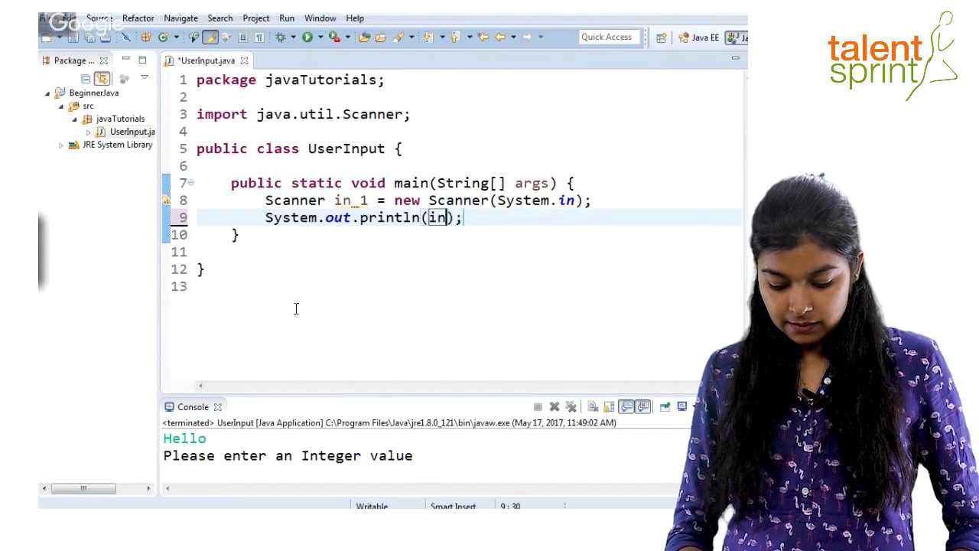
pyautogui.write('_1')
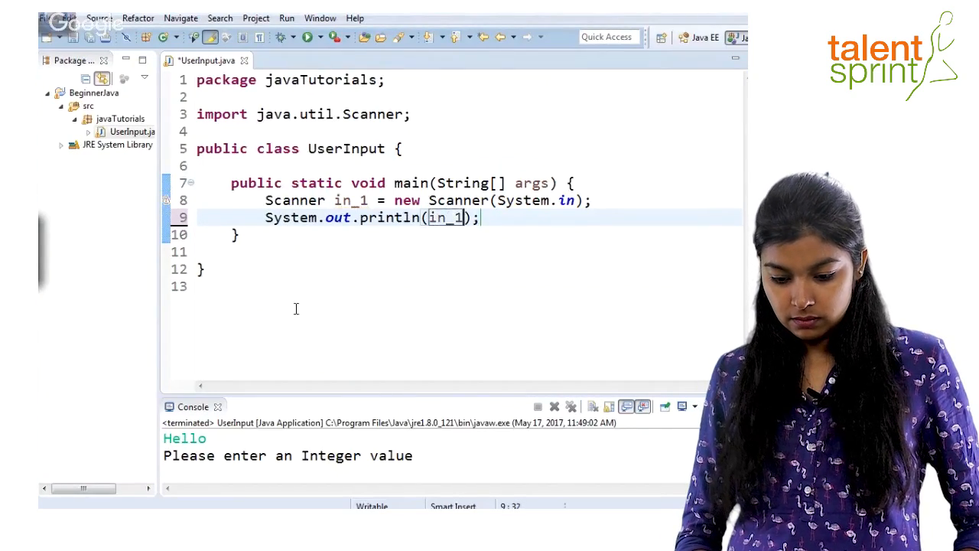
pyautogui.write('.')
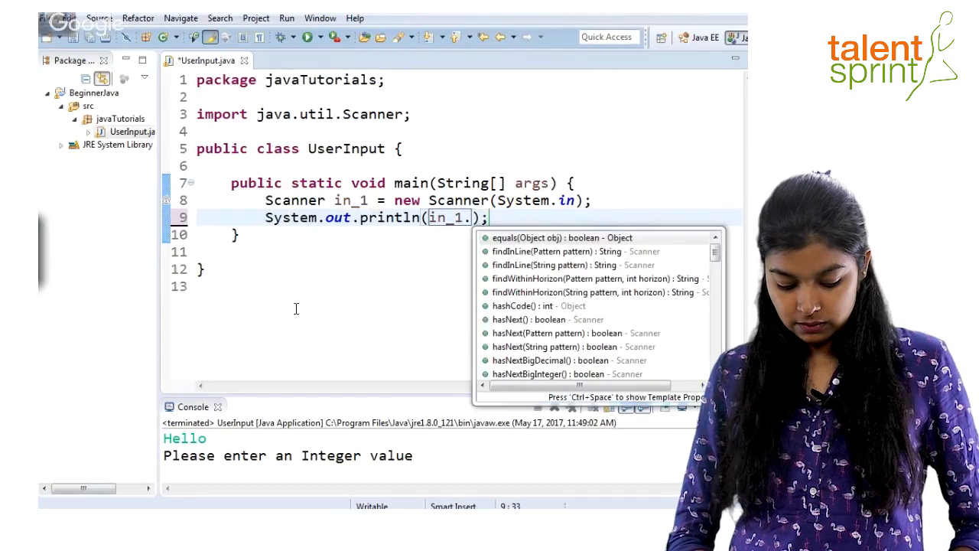
pyautogui.write('next')
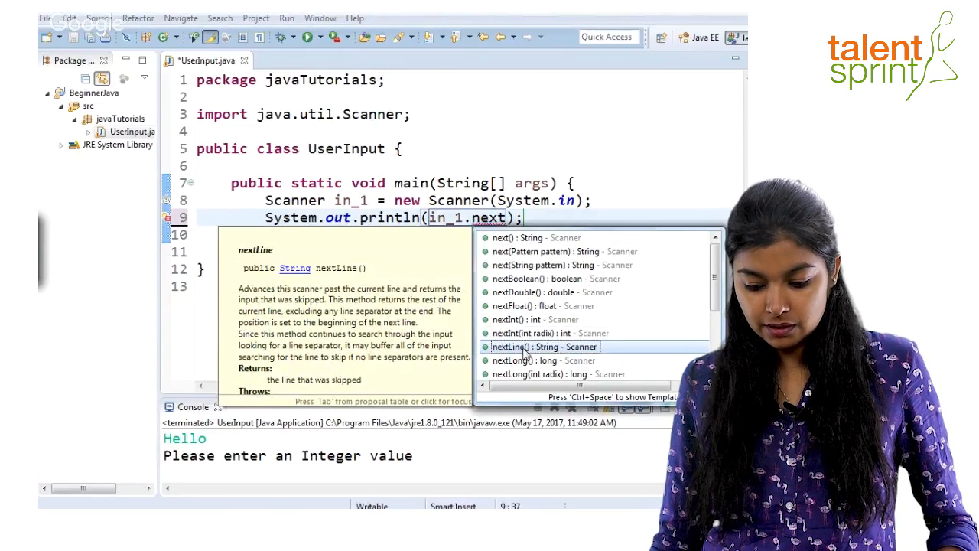
pyautogui.click(545, 347)
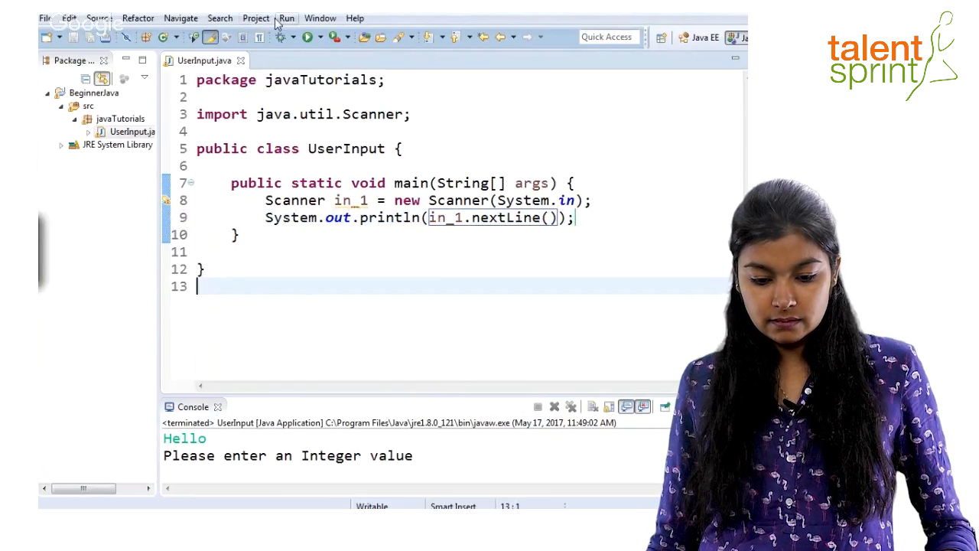
# Run UserInput and enter 'Hello, How are you?' in the Console
pyautogui.click(303, 35)
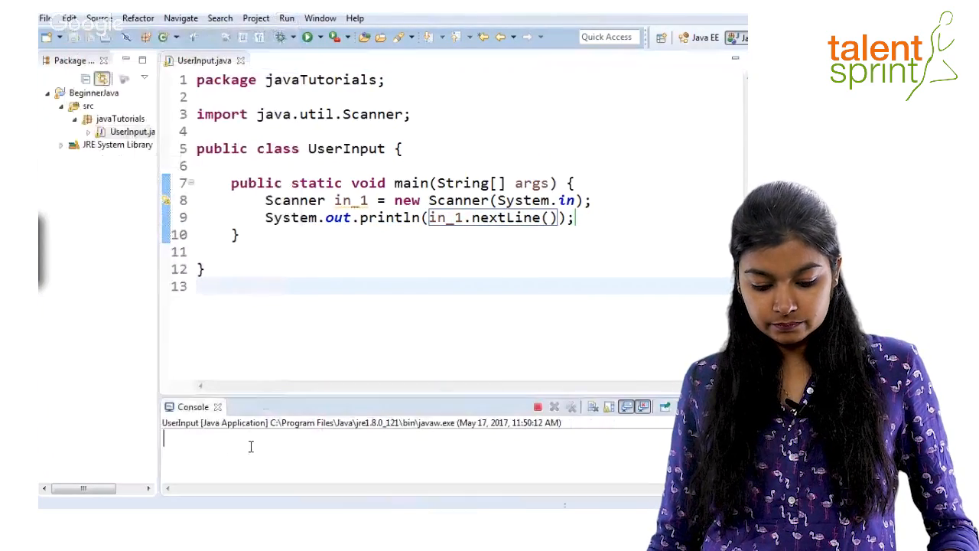
pyautogui.write('Hell')
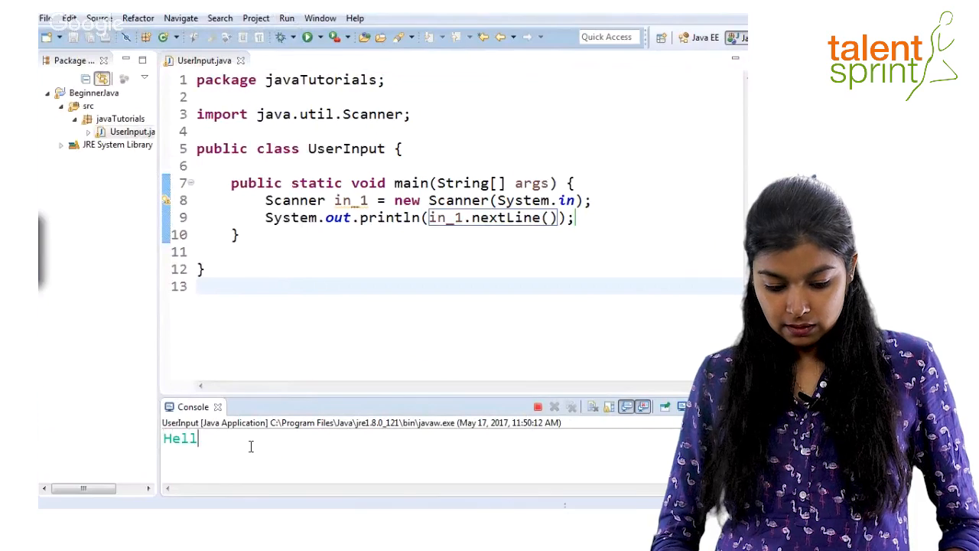
pyautogui.write('o, How ar')
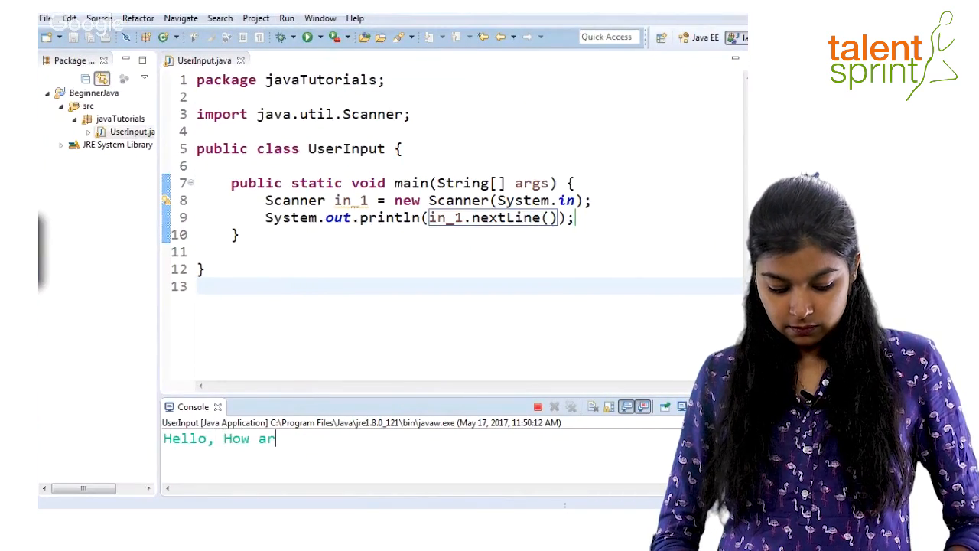
pyautogui.write('e you?')
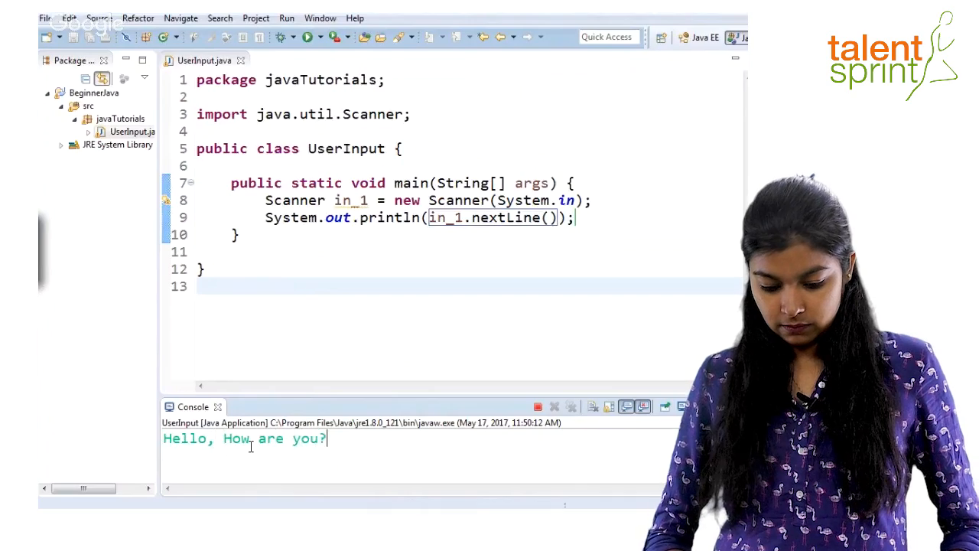
pyautogui.press('enter')
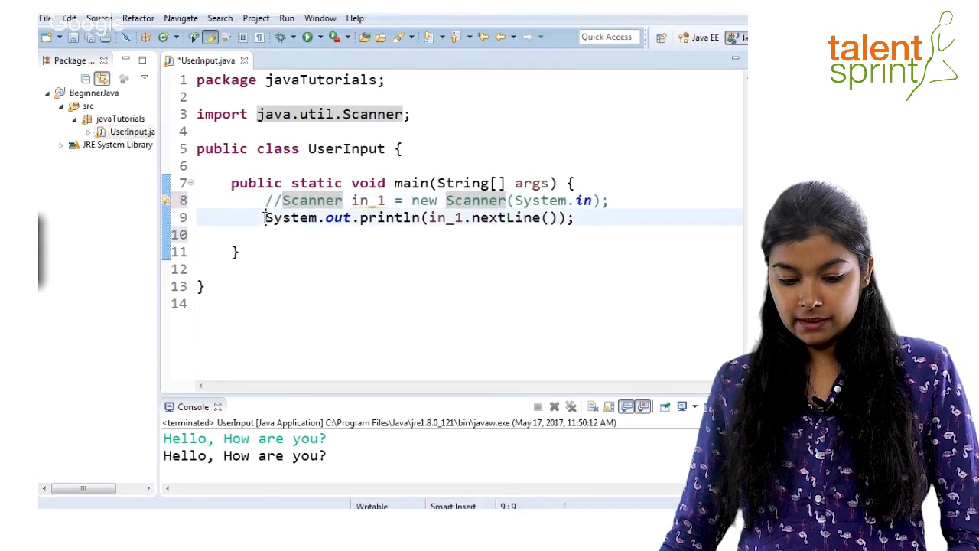
# Comment out the Scanner lines with // and add a println of "Hello"
pyautogui.write('//')
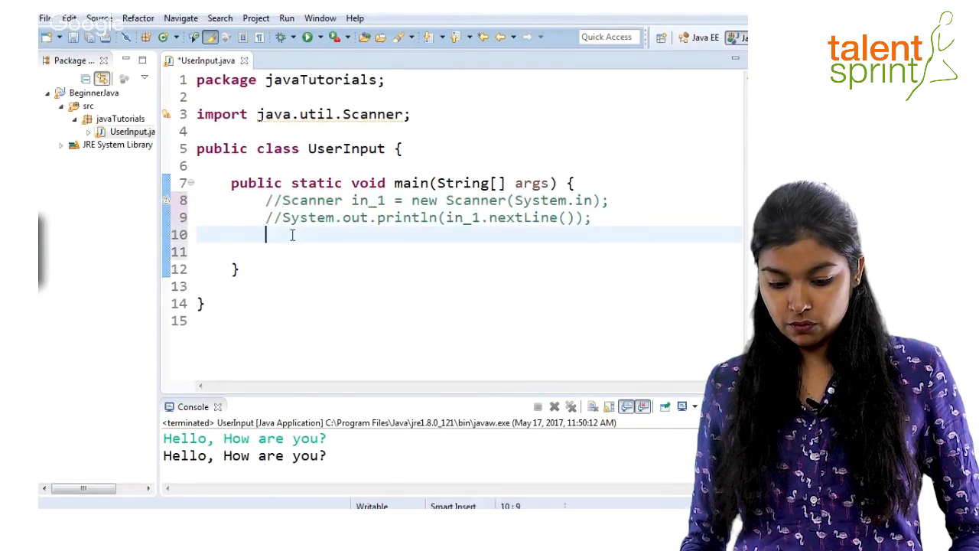
pyautogui.write('syso')
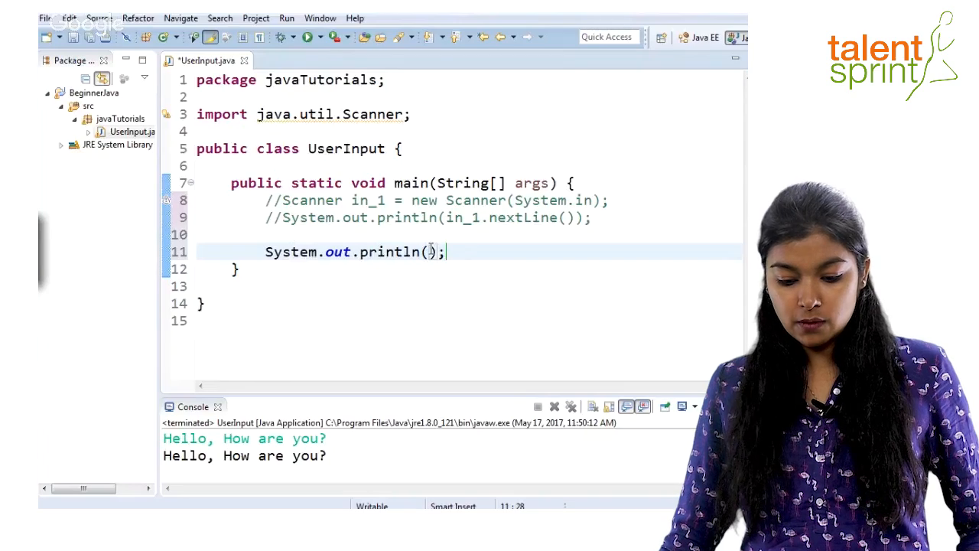
pyautogui.write('"He"')
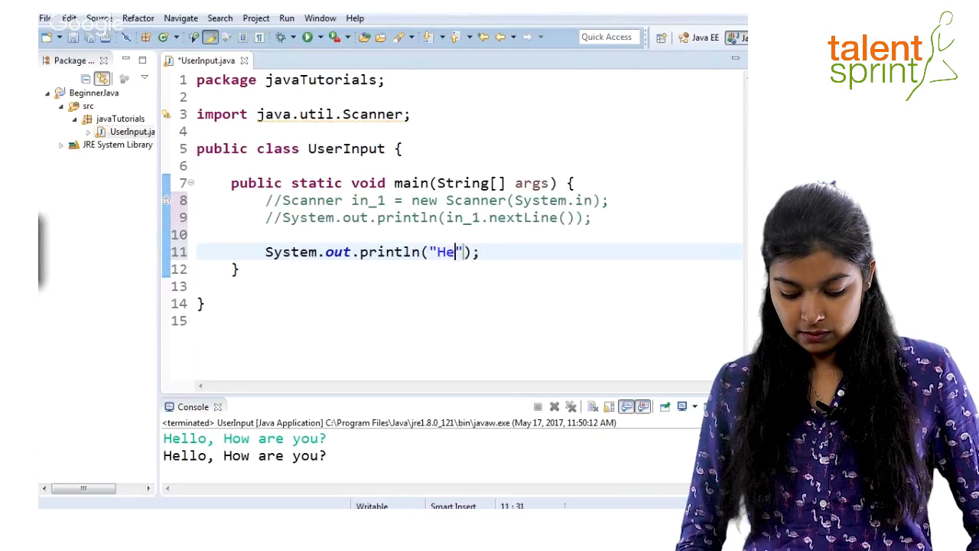
pyautogui.write('llo')
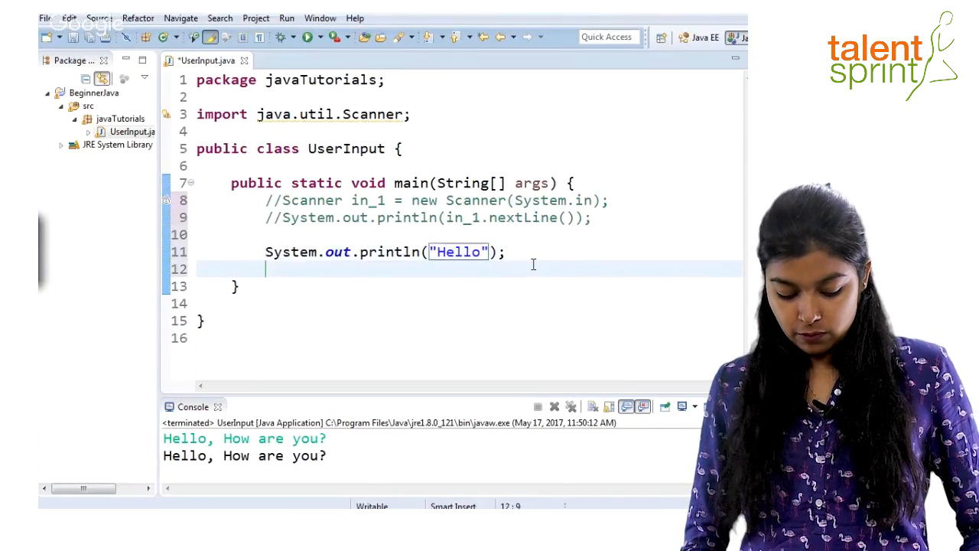
# Add System.out.println("Hi"), change the Hello statement to print, and run
pyautogui.write('System.out.println();')
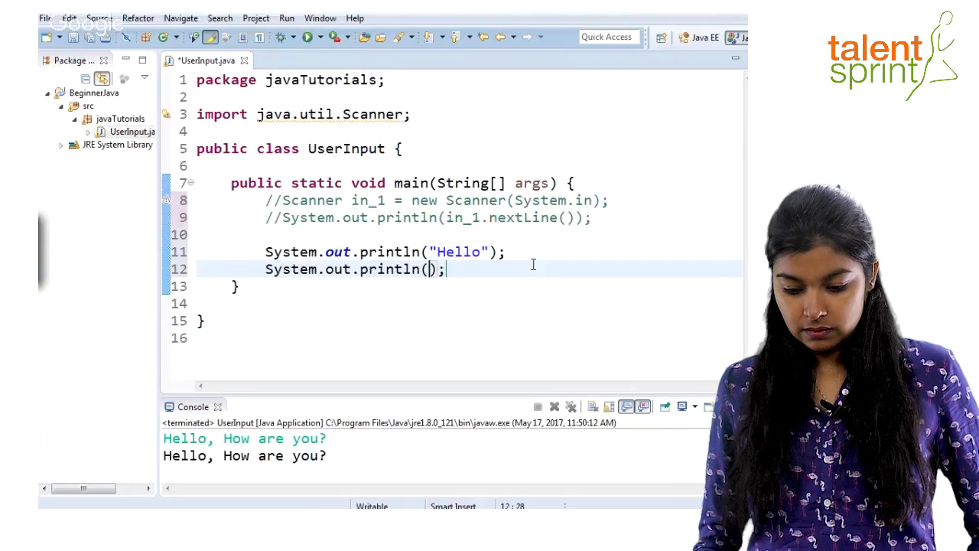
pyautogui.write('"Hi"')
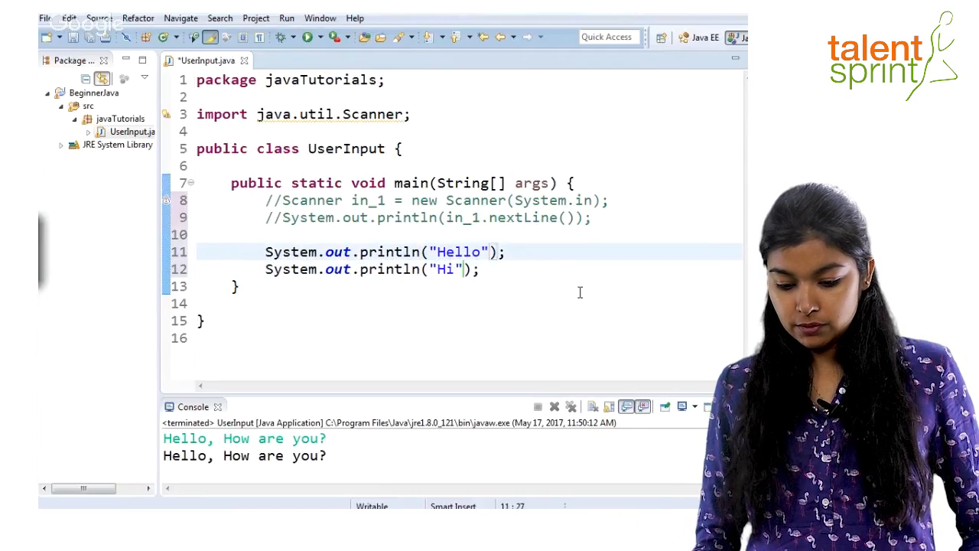
pyautogui.write('print')
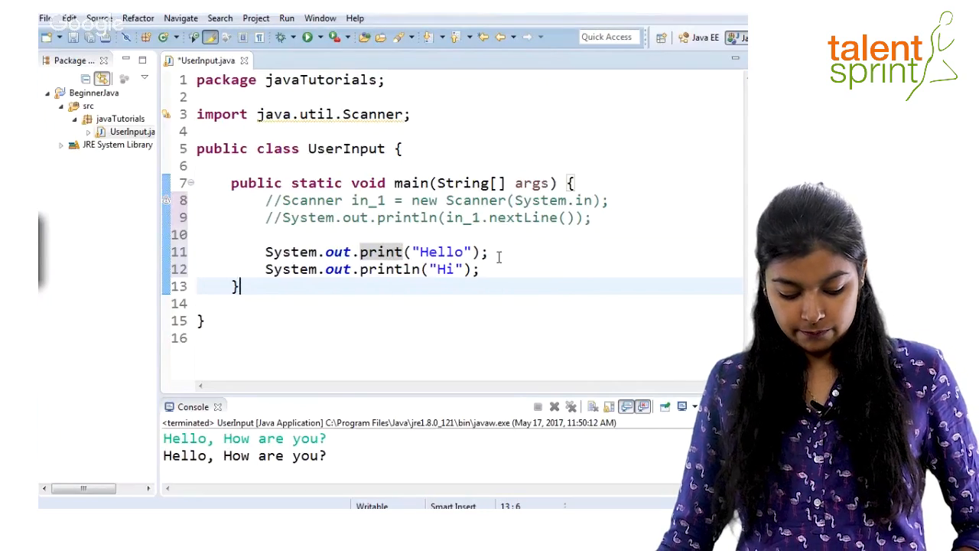
pyautogui.click(286, 18)
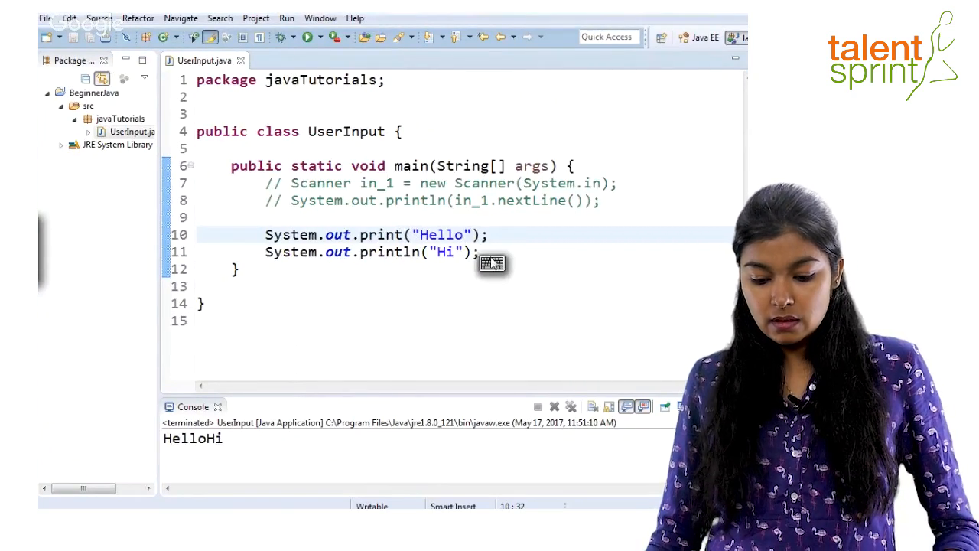
# Insert \n into the "Hello" string and rerun so Hello and Hi print separately
pyautogui.write('\\n')
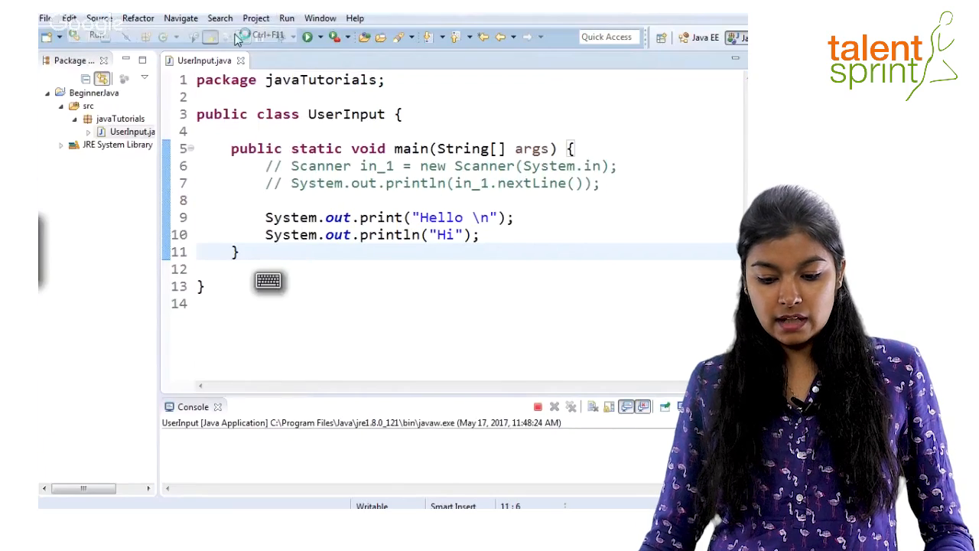
pyautogui.click(318, 36)
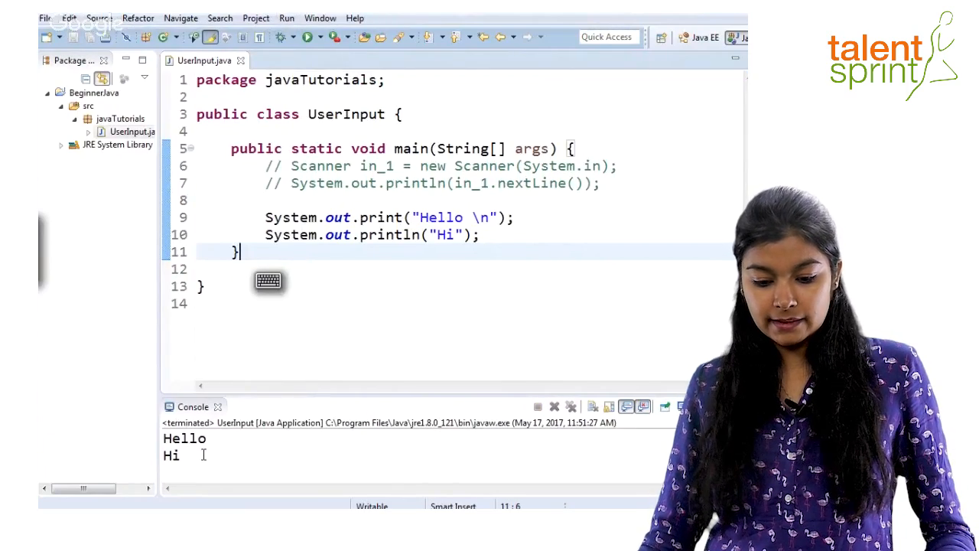